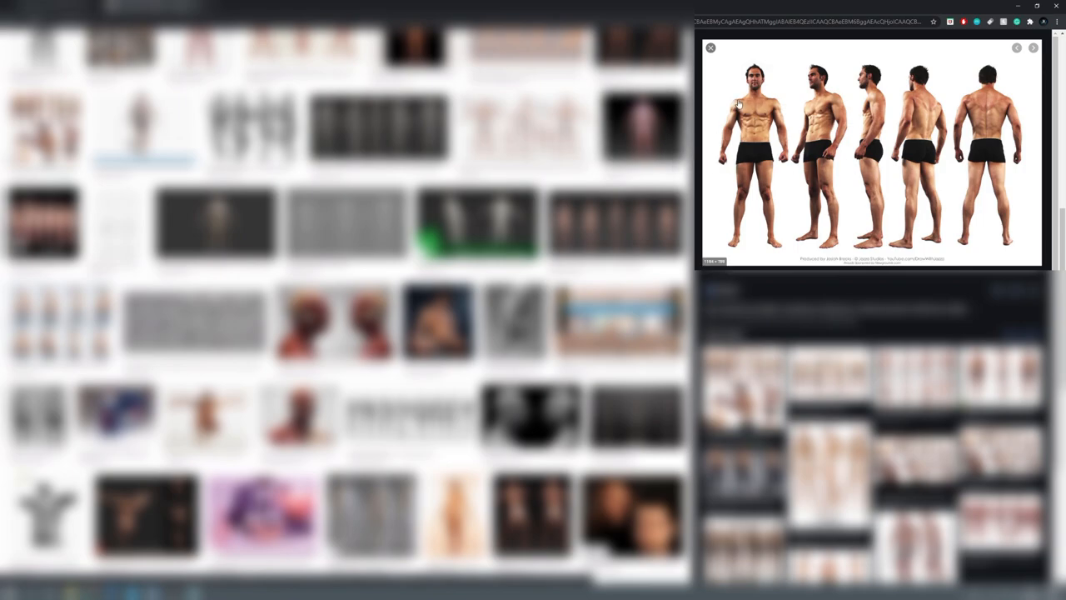
mouse_move(719, 131)
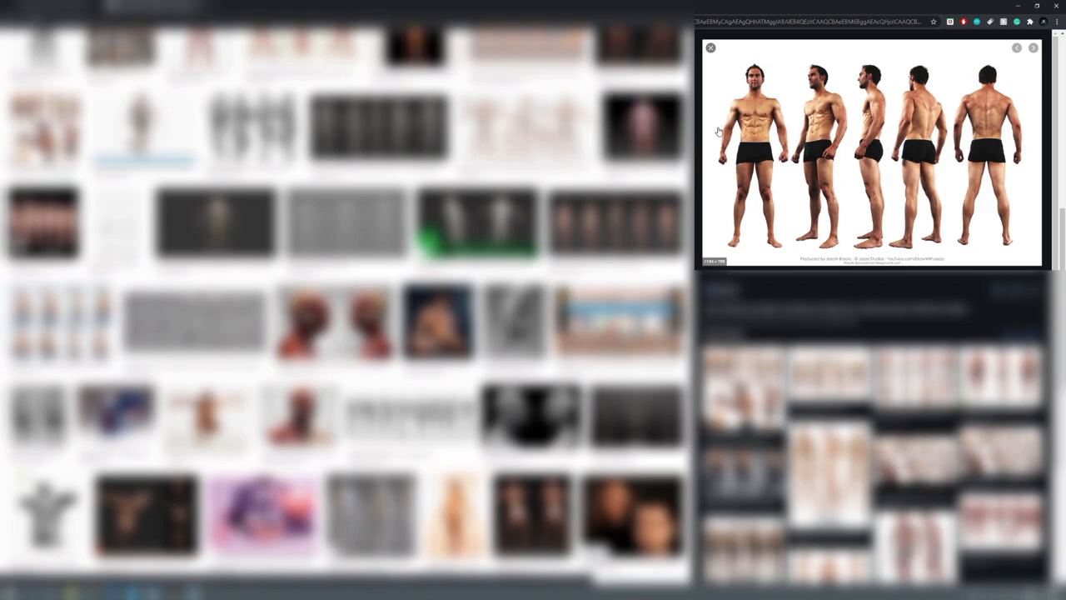
mouse_move(741, 192)
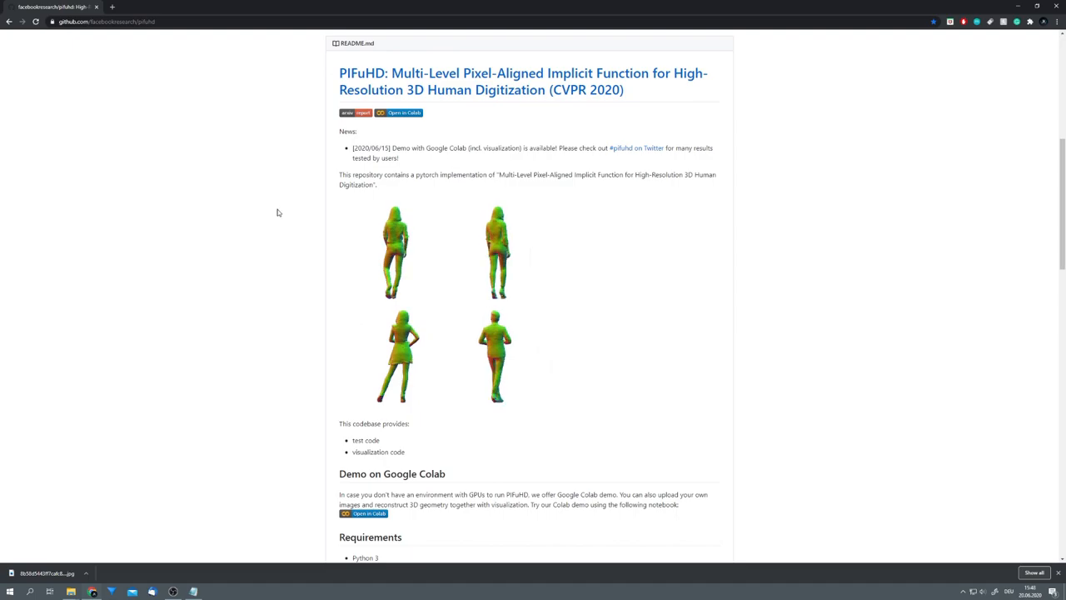
Open the PIFuHD Colab demo notebook via the readme's 'Open in Colab' badge.
scroll(up, 3)
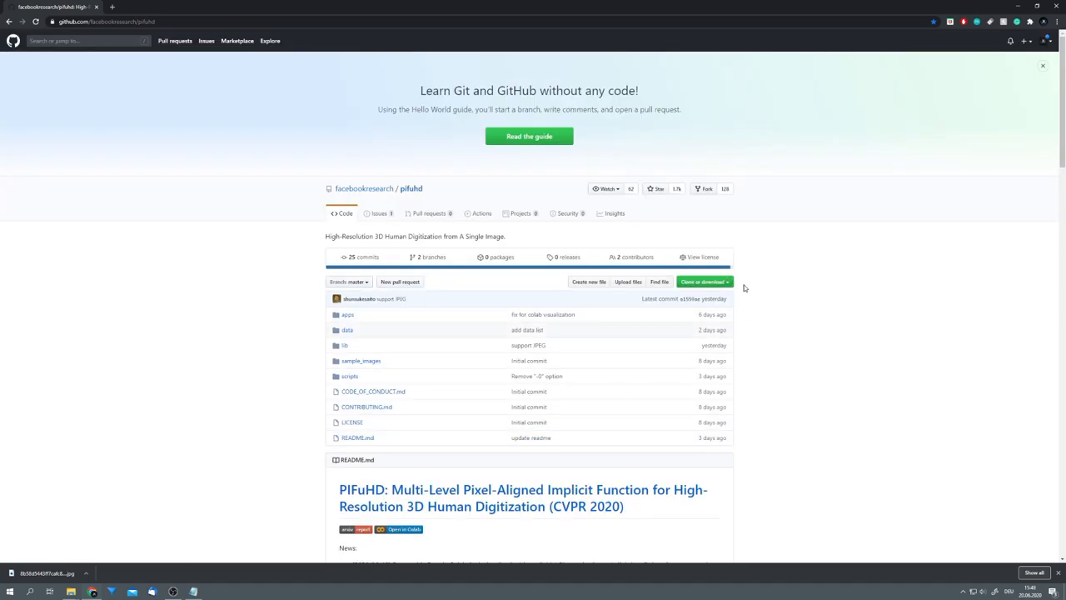
scroll(down, 3)
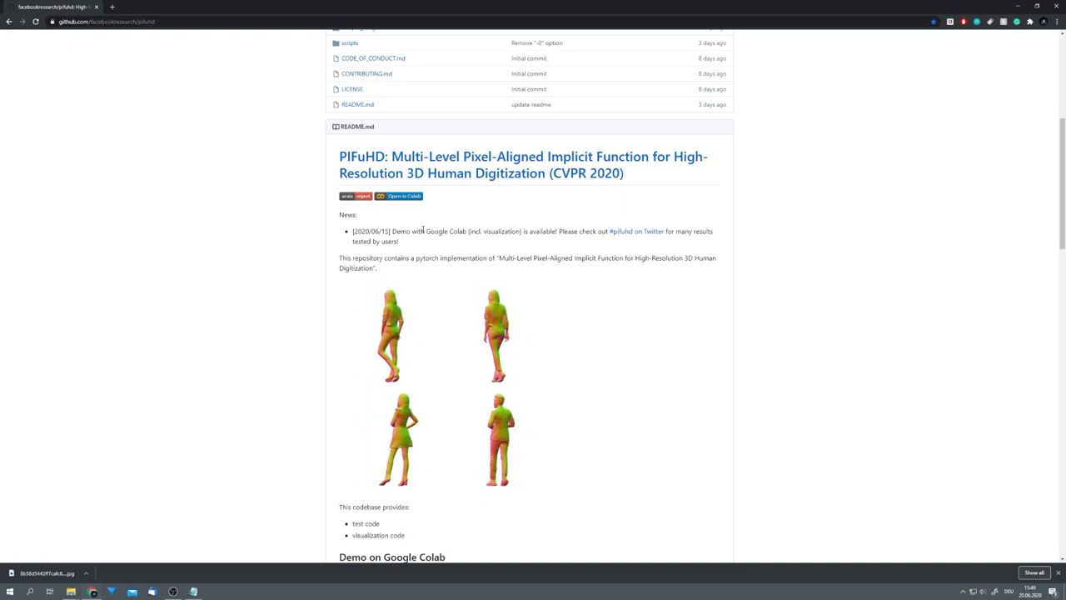
click(403, 197)
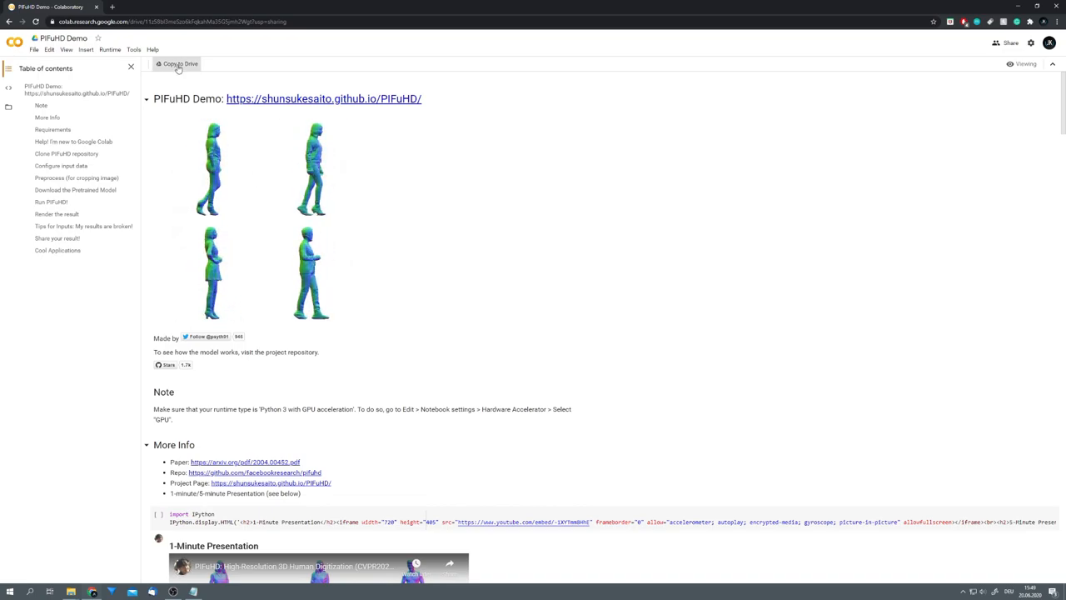
Copy the notebook to Drive, clone the repo, and expand pifuhd > sample_images in Files.
click(177, 63)
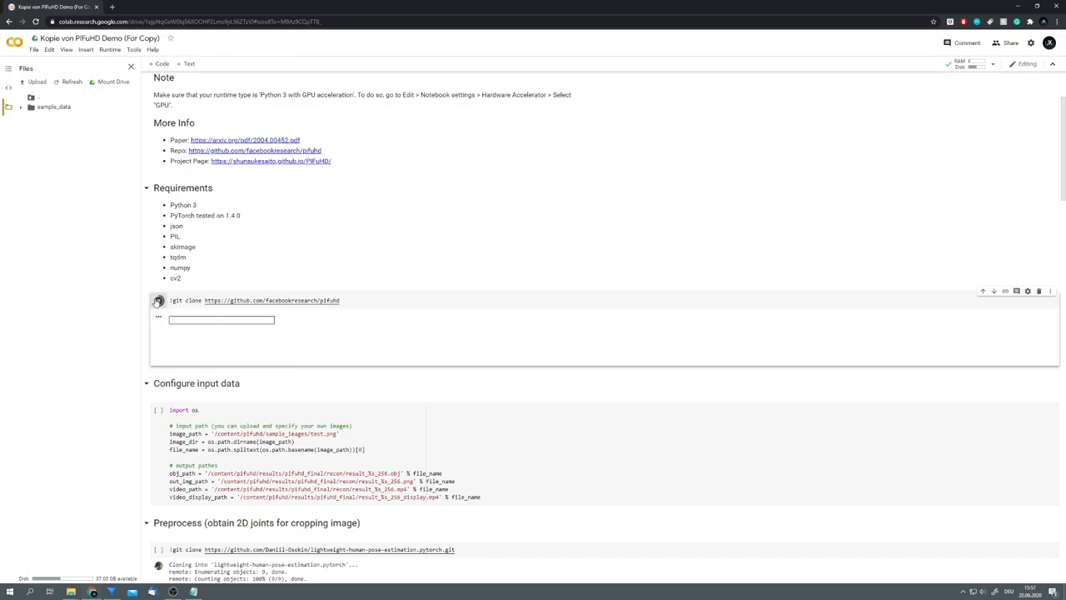
click(158, 300)
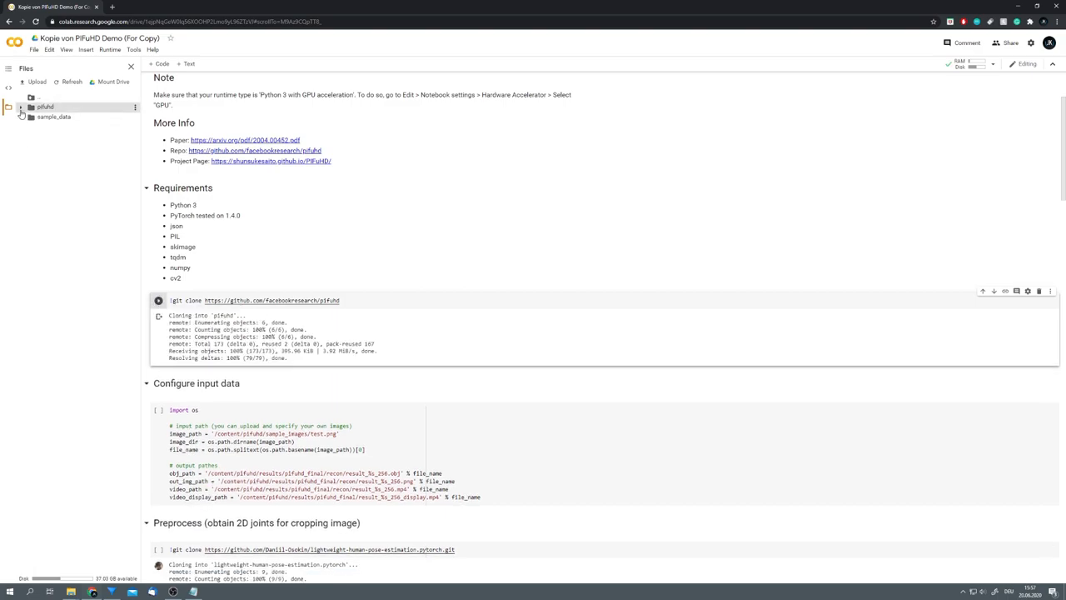
click(20, 107)
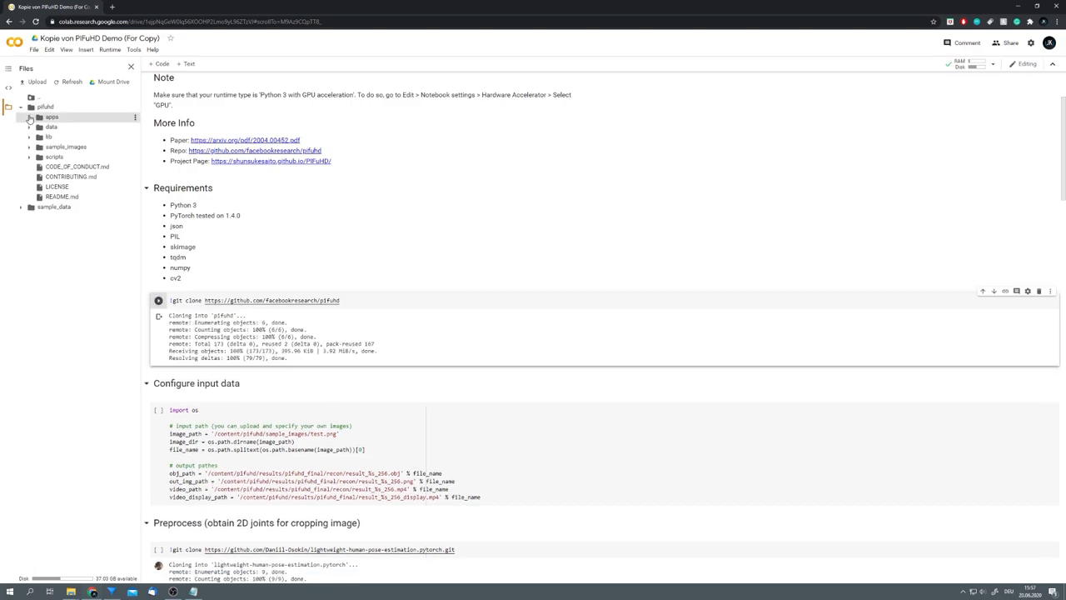
click(66, 147)
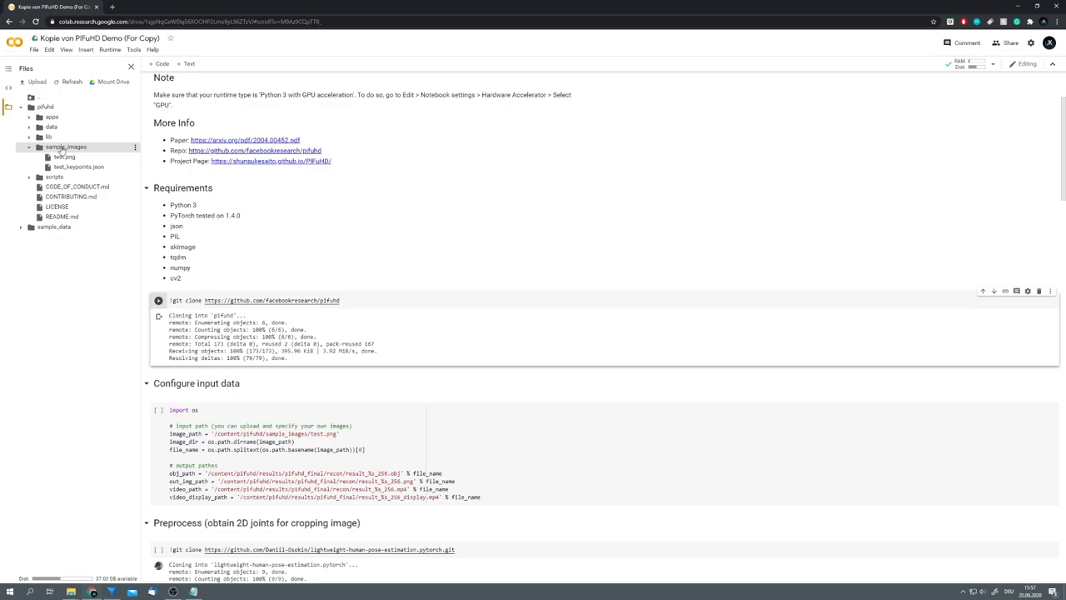
mouse_move(66, 147)
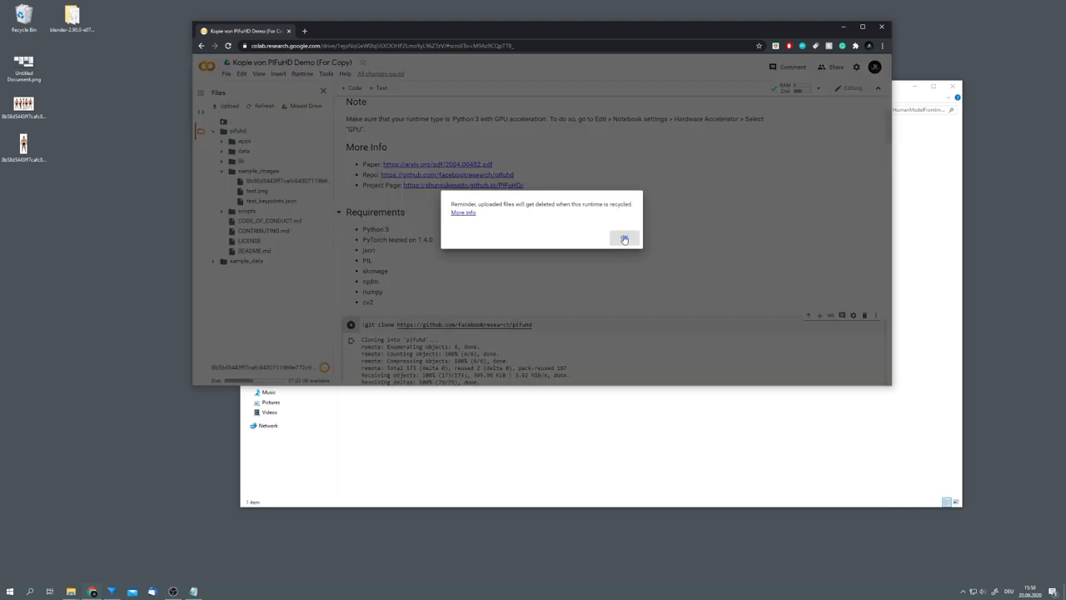
Dismiss the upload reminder and replace test.png in image_path with the uploaded photo's name.
click(625, 240)
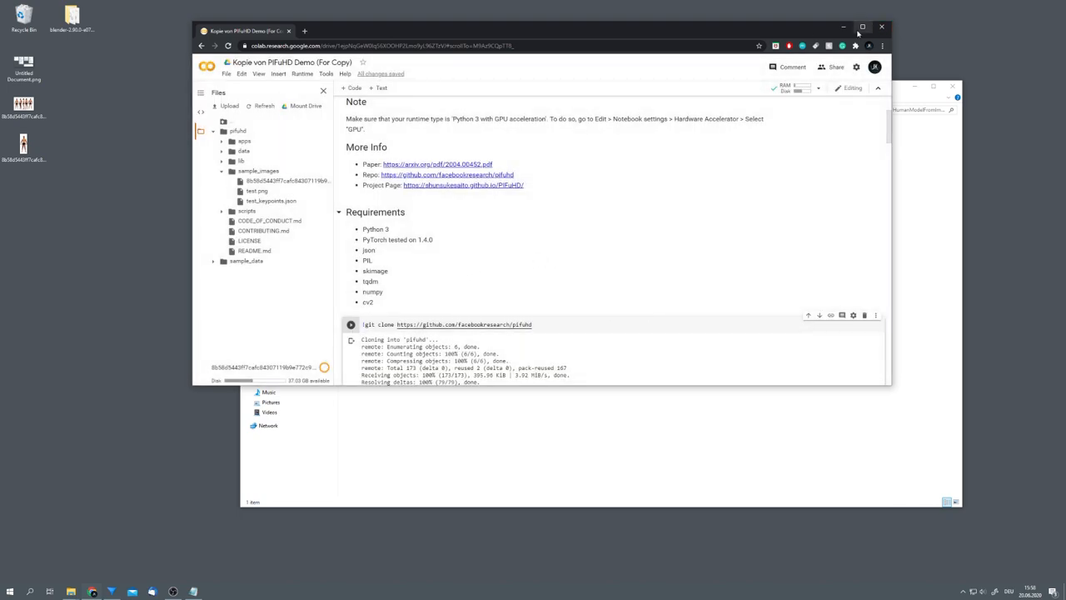
click(862, 27)
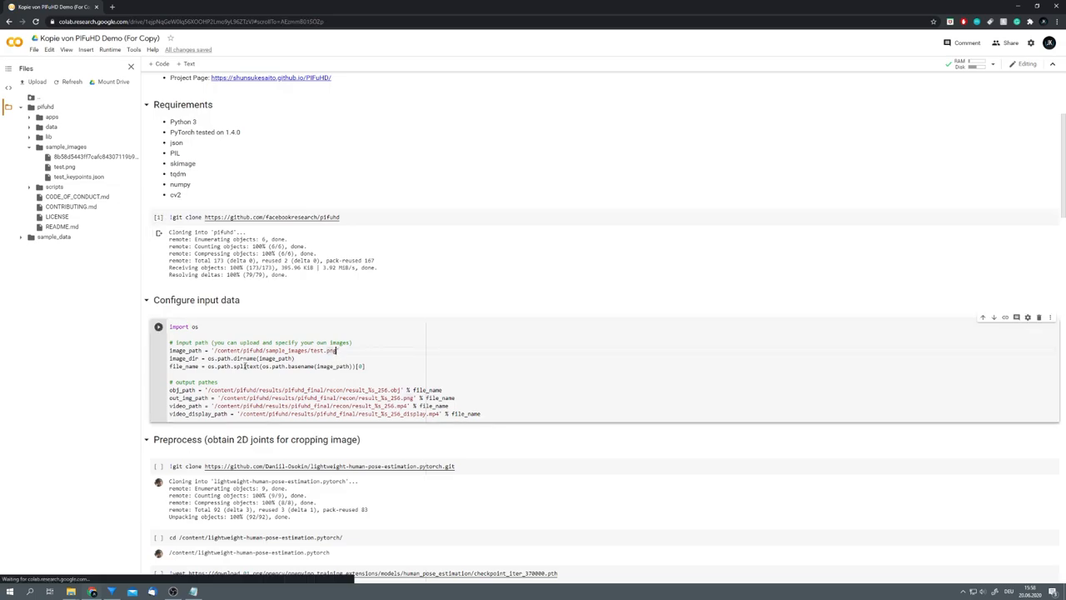
double_click(275, 350)
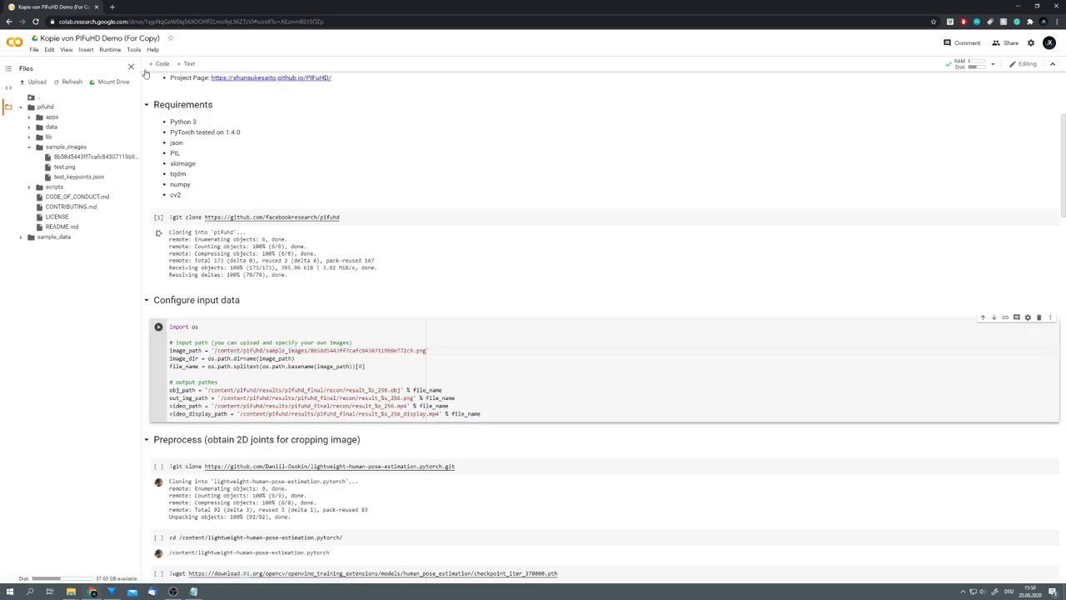
Run all cells via Runtime > Run all and play the reconstruction result video.
click(110, 49)
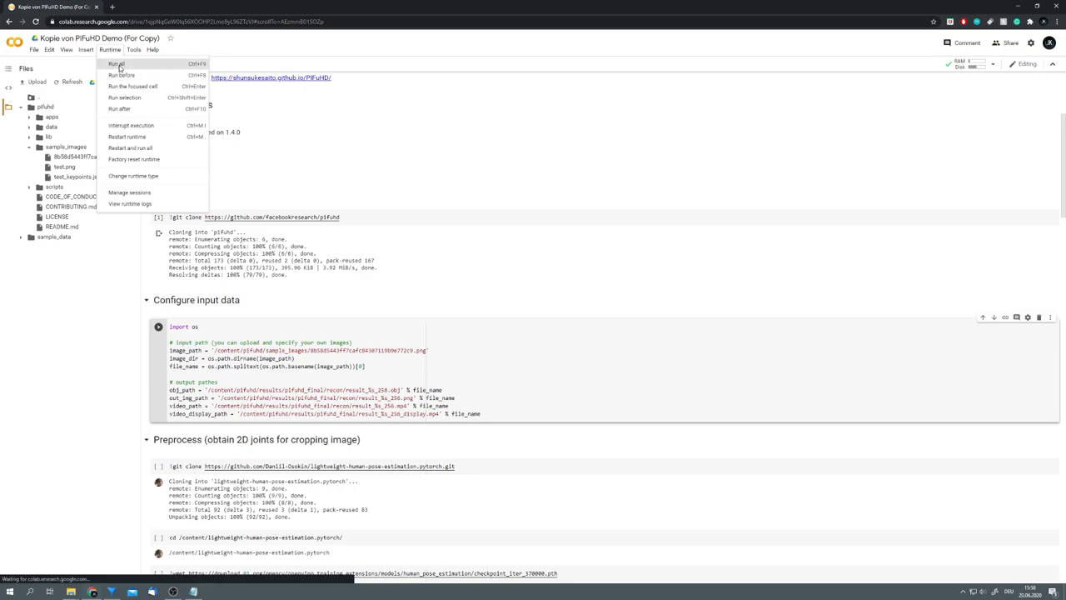
click(117, 63)
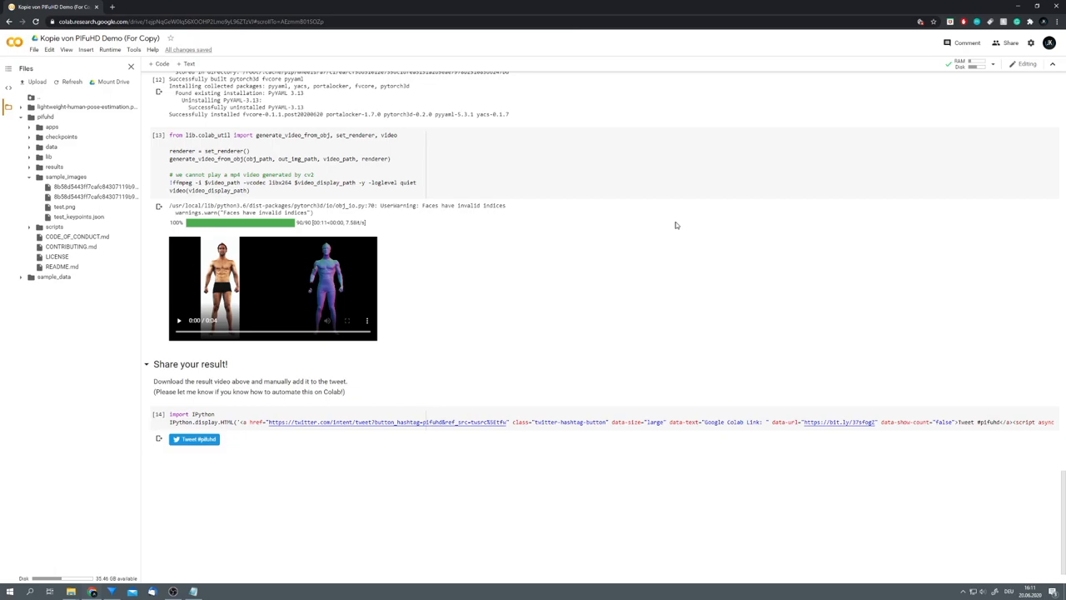
mouse_move(396, 273)
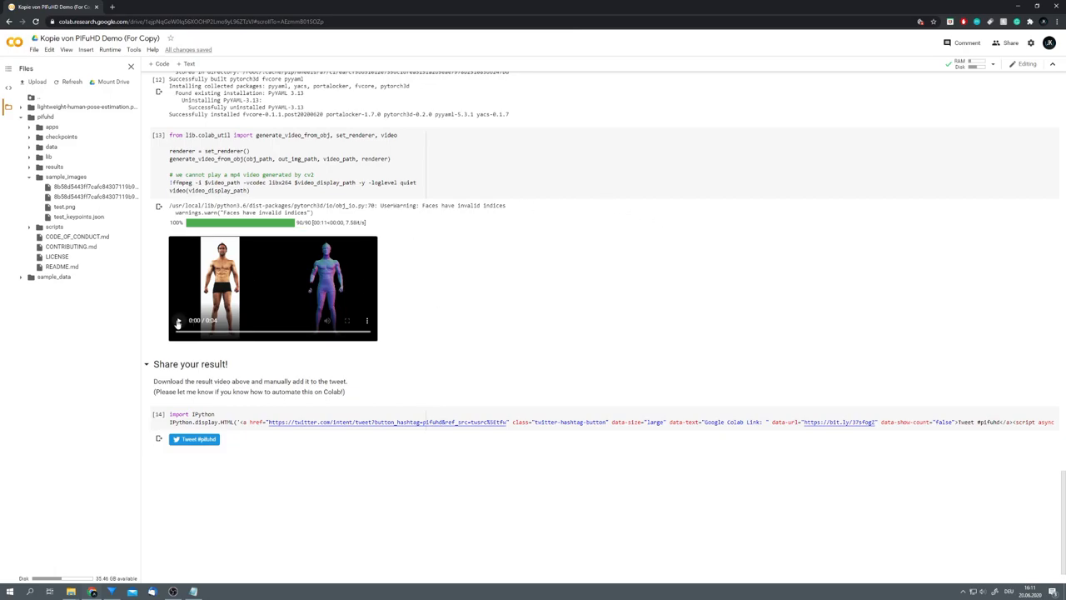
click(176, 323)
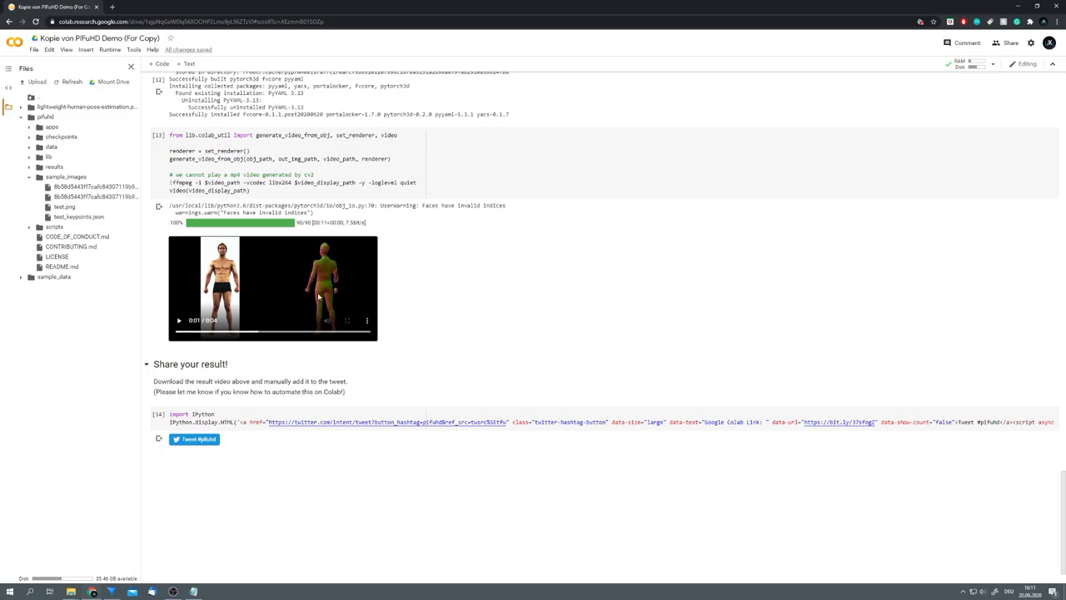
click(178, 320)
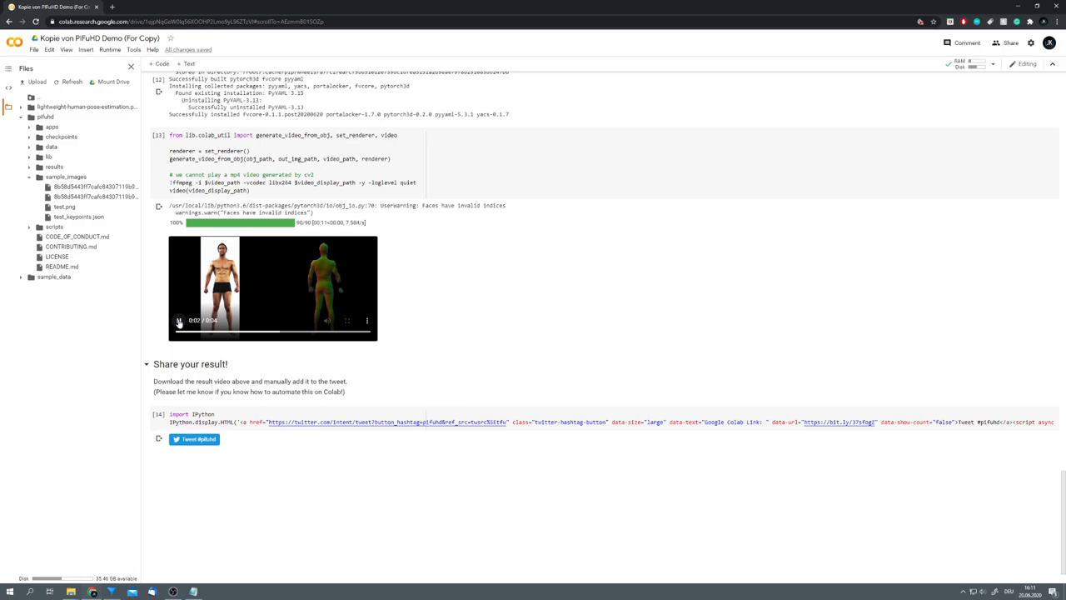
click(178, 320)
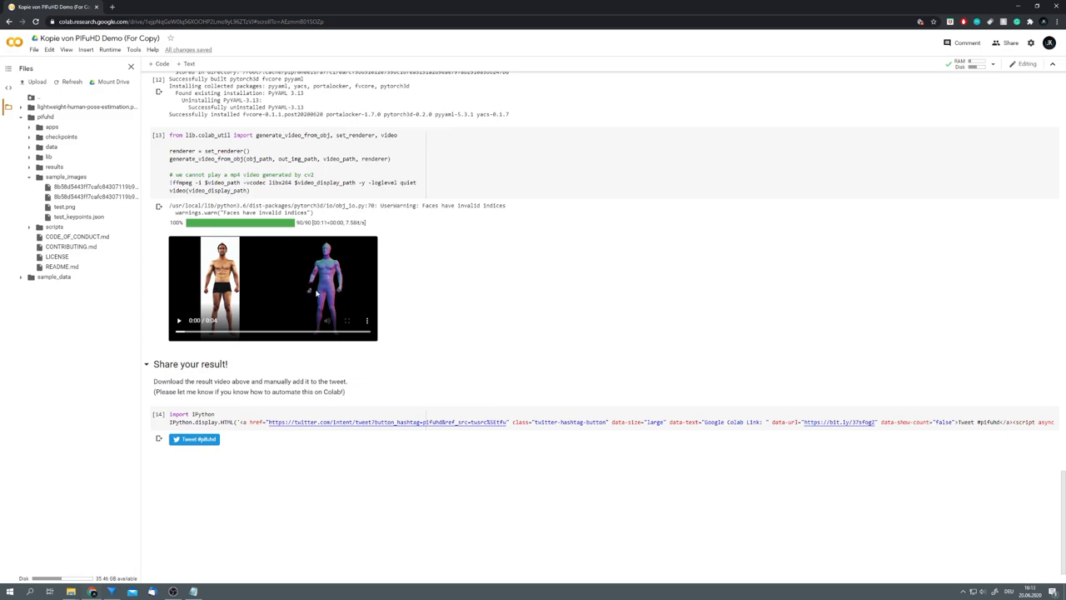
mouse_move(316, 293)
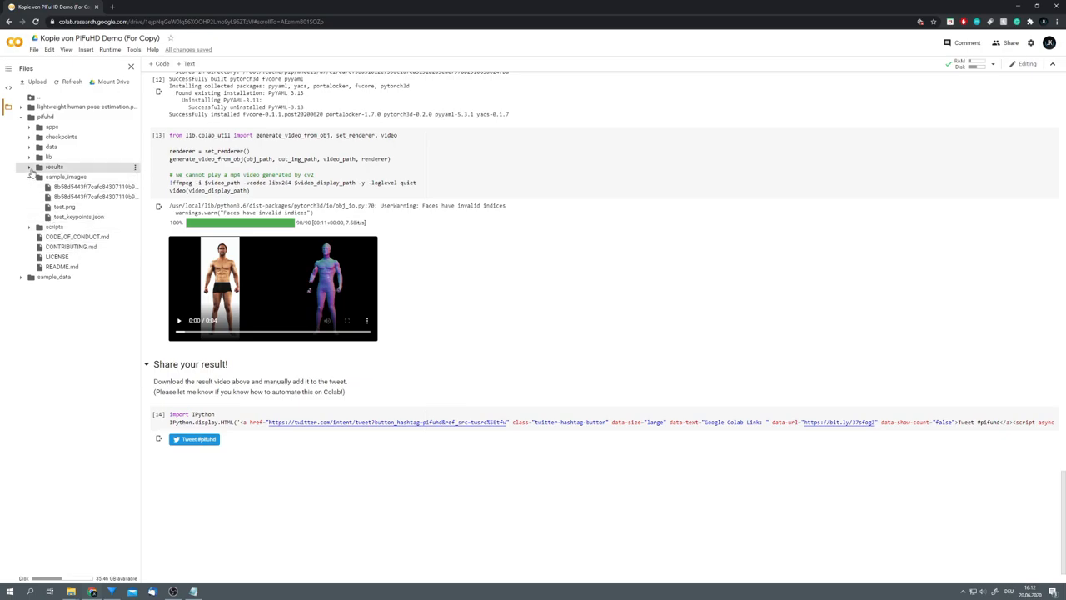
Expand results > pifuhd_final in the Files pane to locate the output mesh.
click(30, 167)
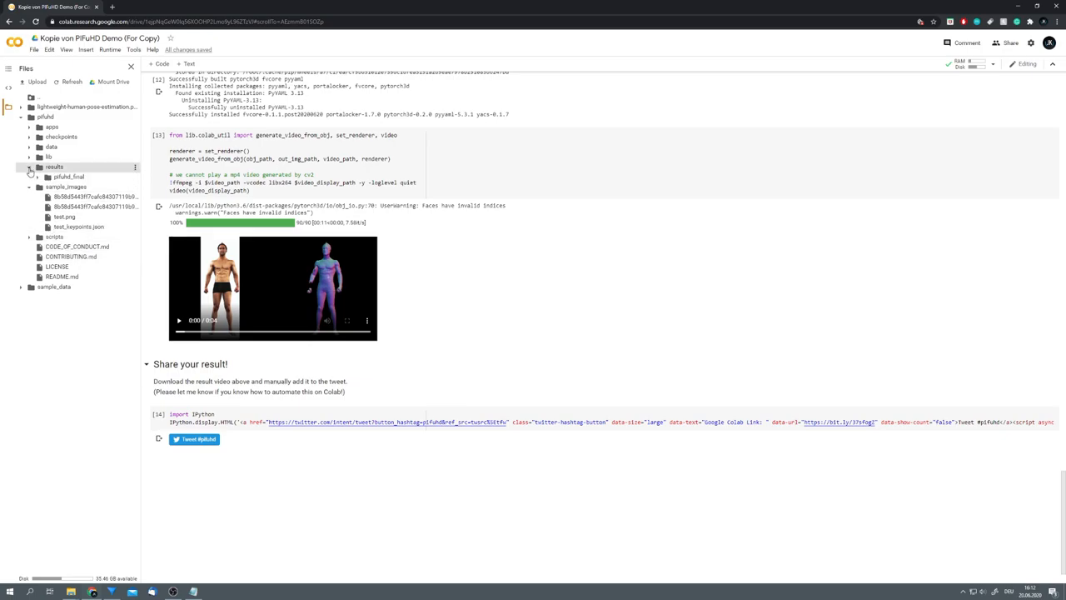
click(40, 176)
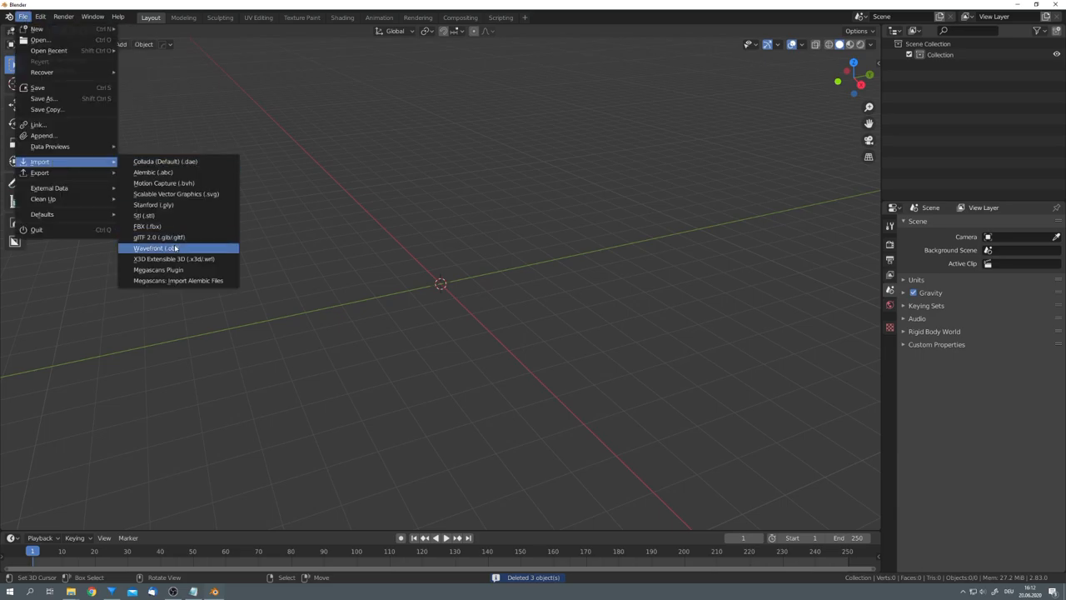
Import the PIFuHD body as Wavefront (.obj), set its origin, and inspect the mesh up close.
click(153, 246)
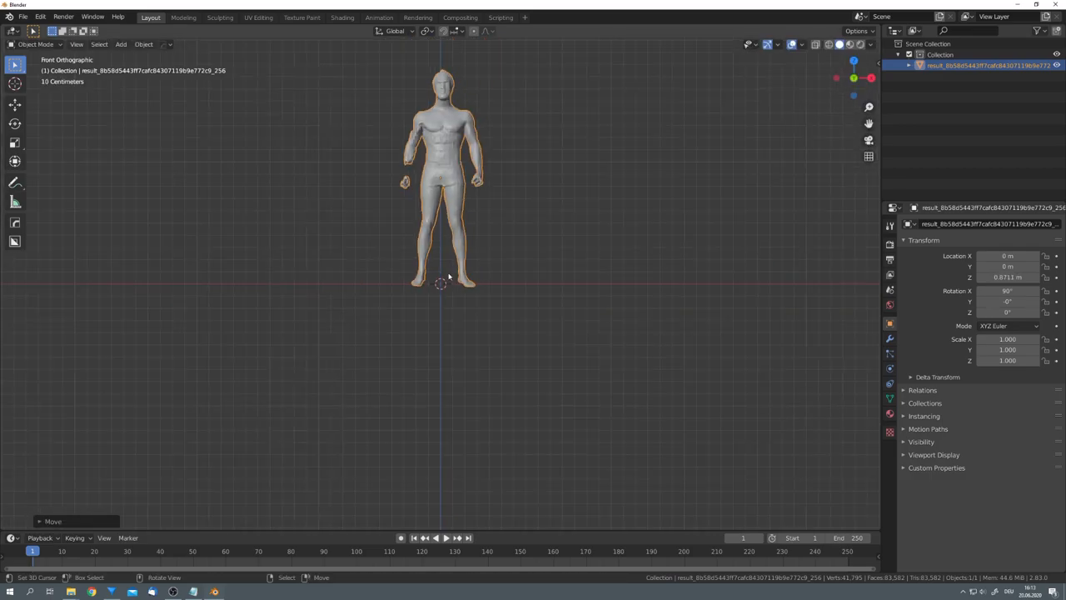
click(143, 43)
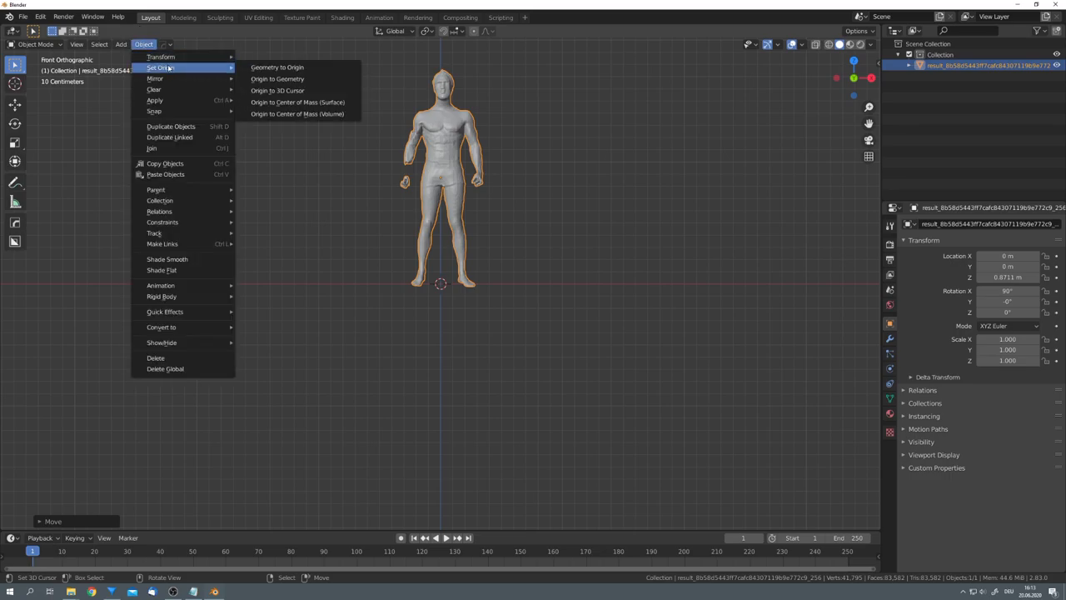
click(276, 66)
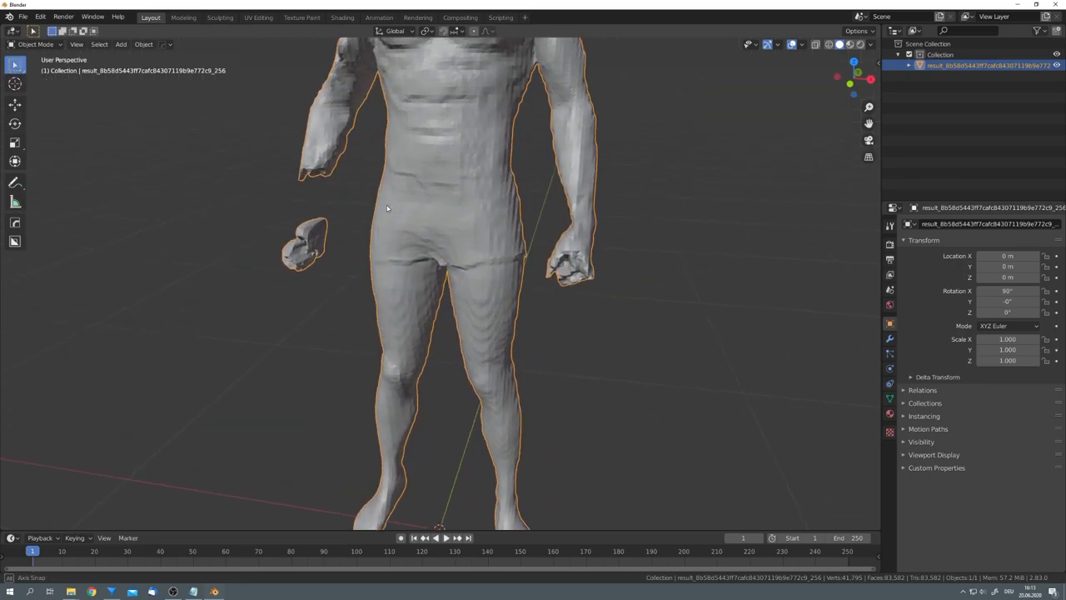
key(Tab)
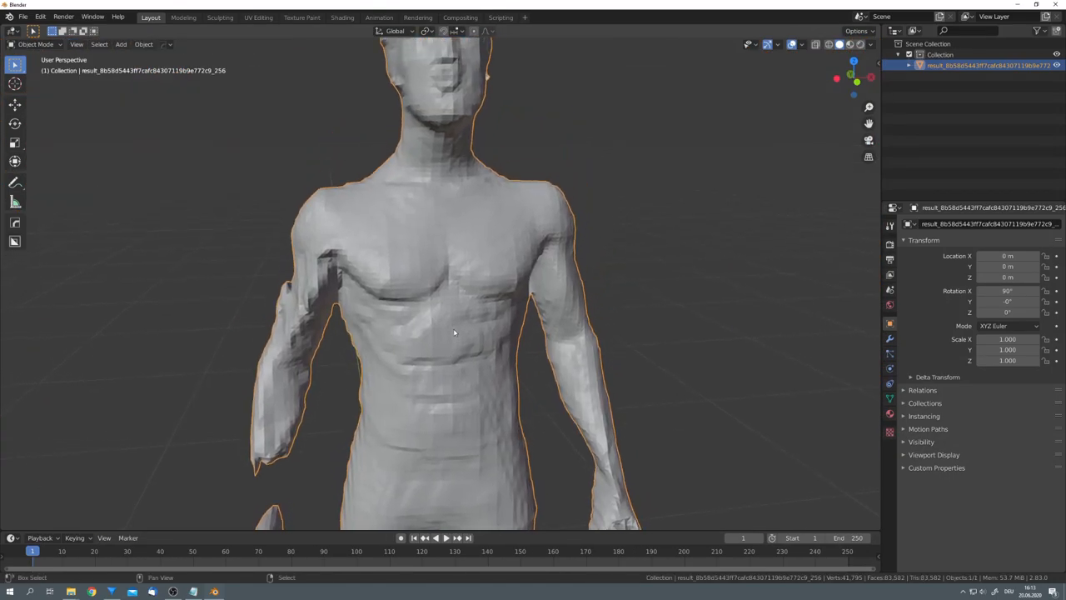
scroll(down, 3)
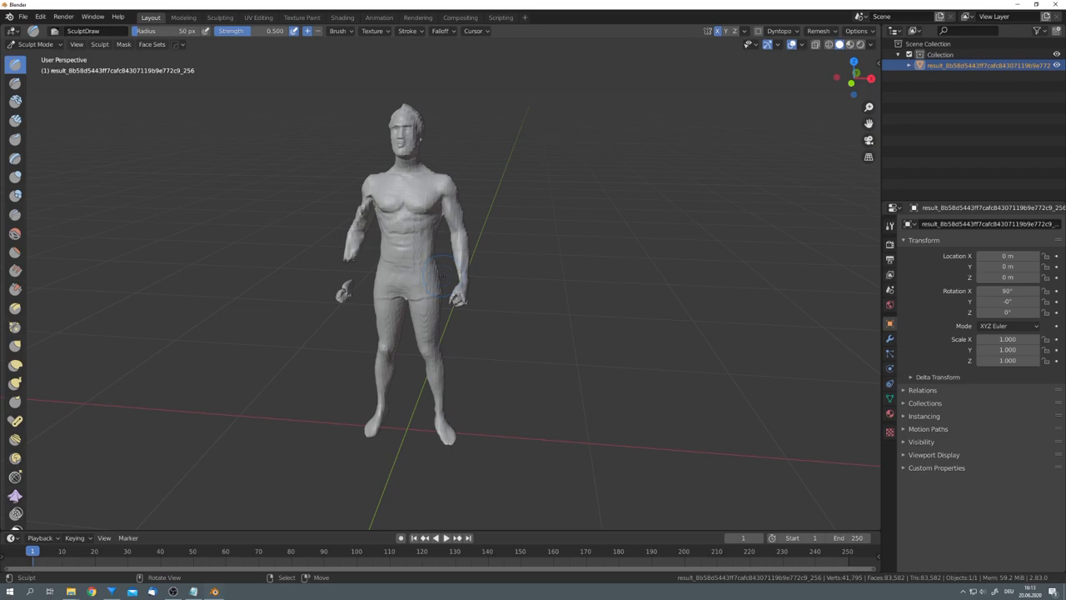
Switch the body mesh into Sculpt Mode for surface cleanup.
click(816, 30)
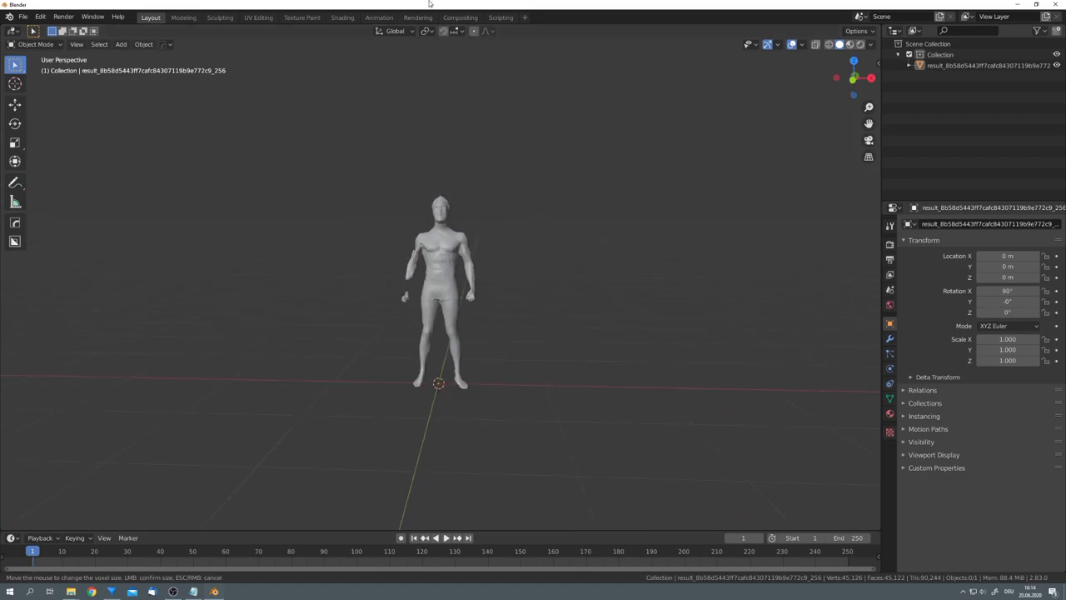
mouse_move(410, 196)
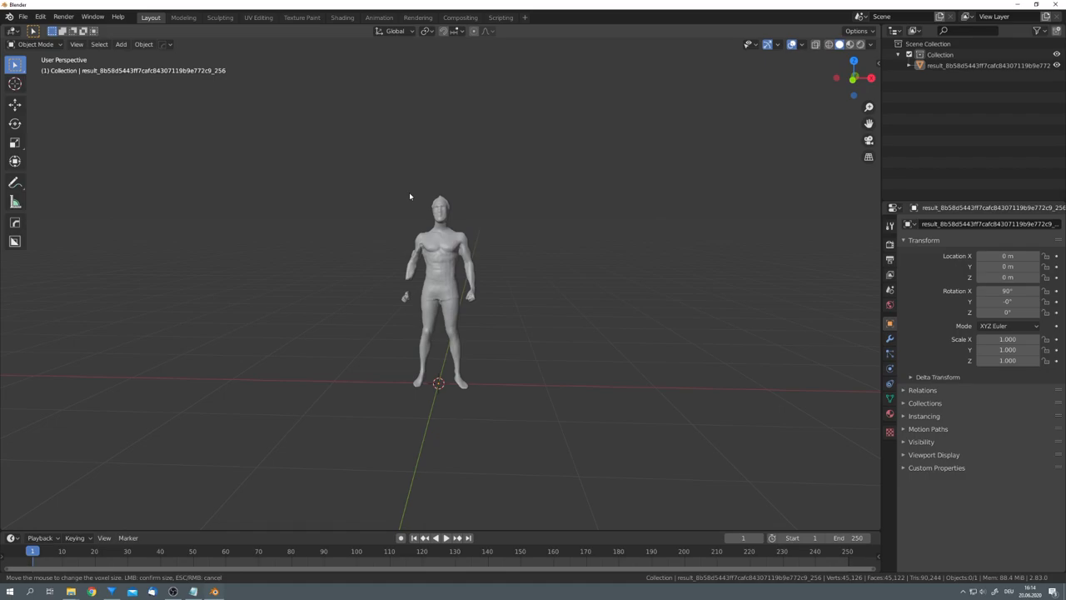
Enter Edit Mode on the remeshed human model.
key(Tab)
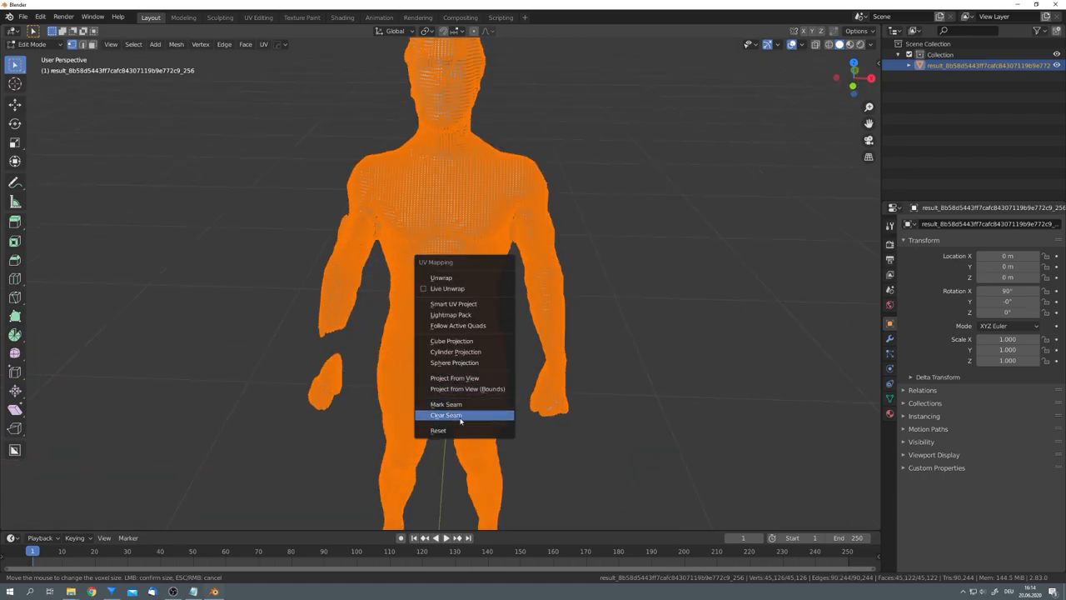
Unwrap the whole body mesh with Smart UV Project at default settings.
click(453, 303)
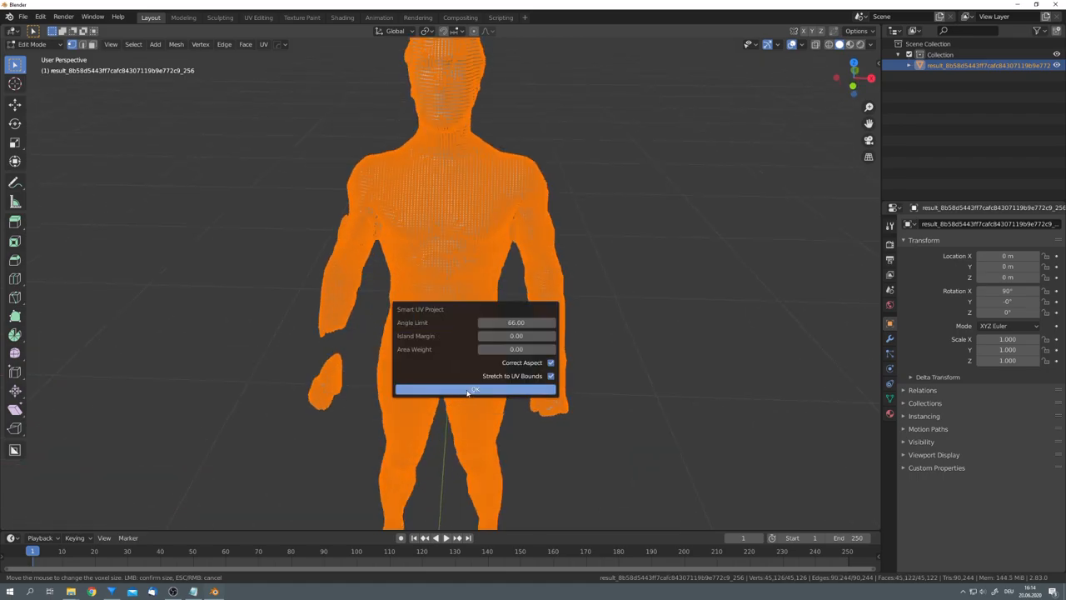
click(477, 389)
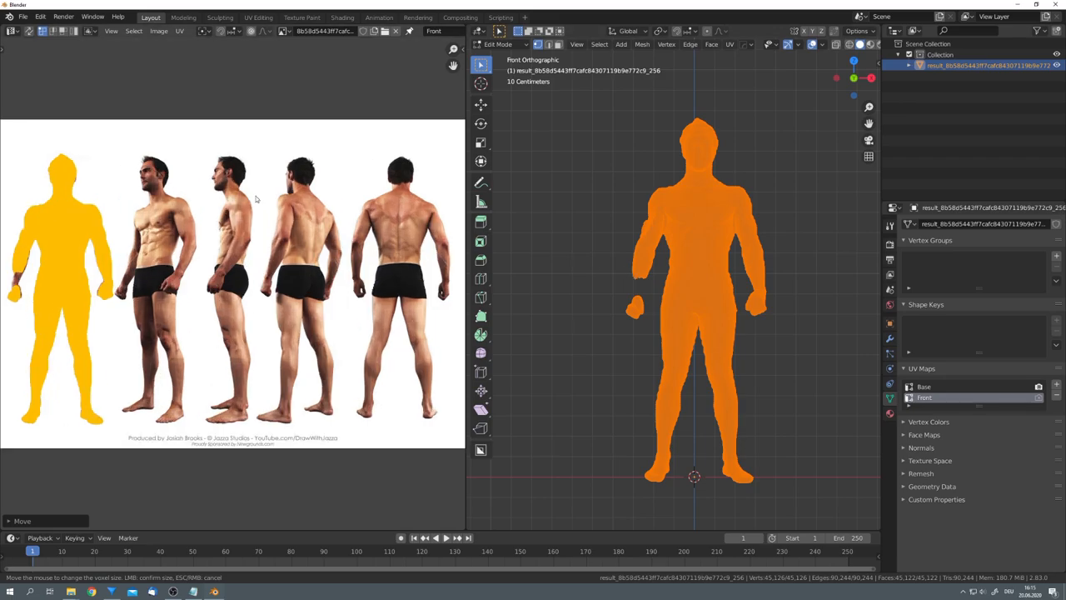
mouse_move(293, 306)
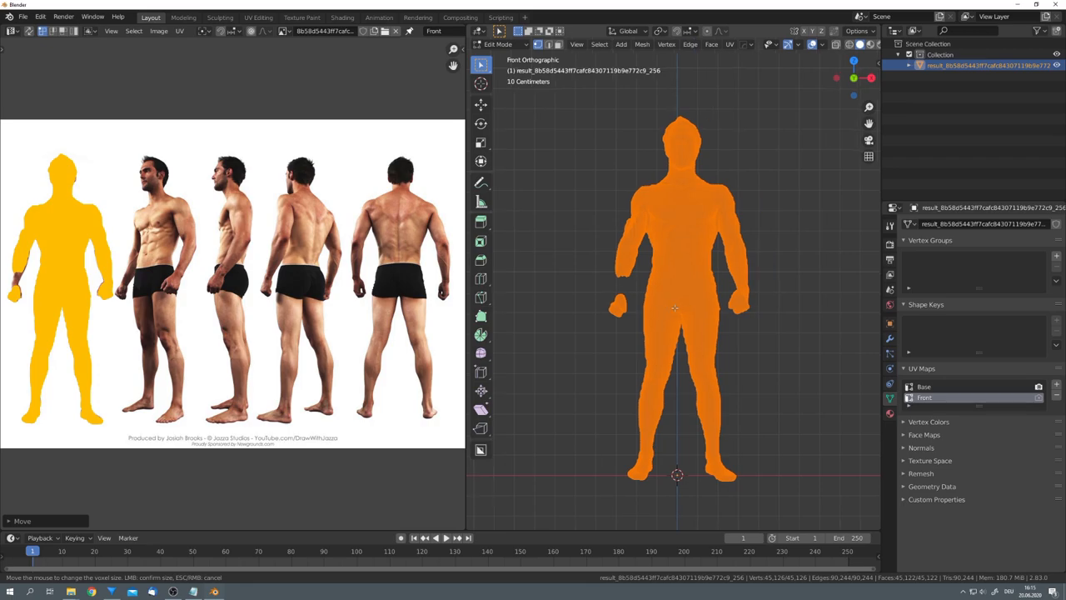
Add a third UV map and fill it with Project From View from Left Ortho over the side photo.
click(1039, 387)
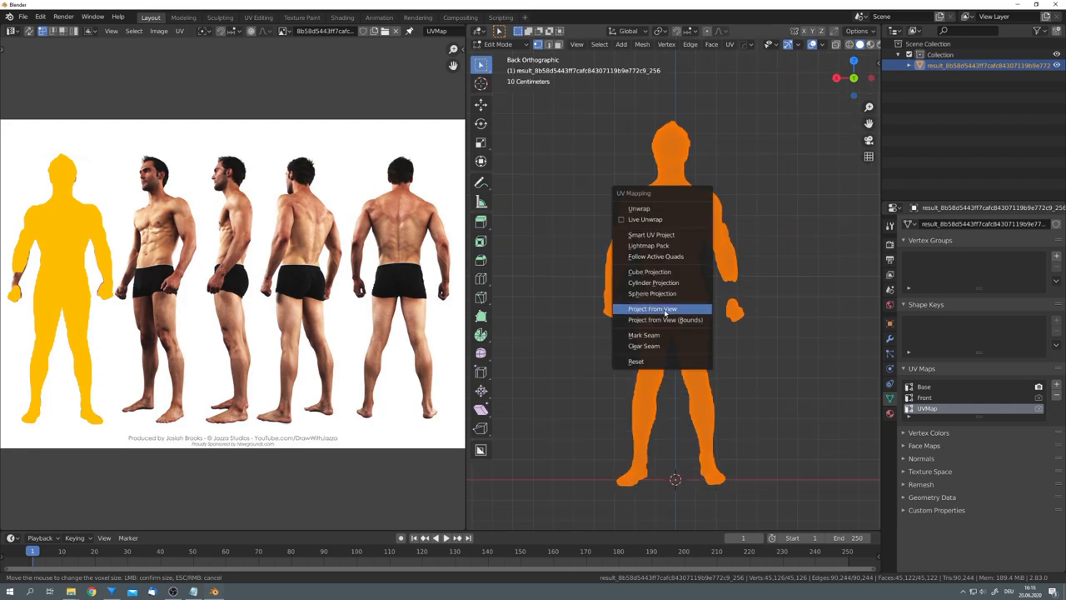
click(652, 308)
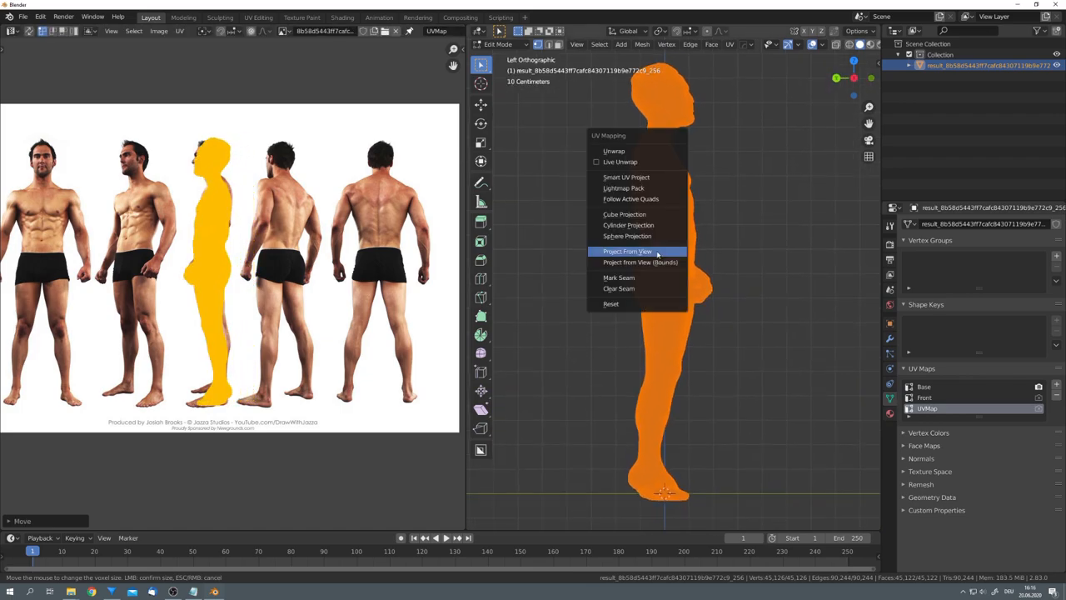
click(627, 250)
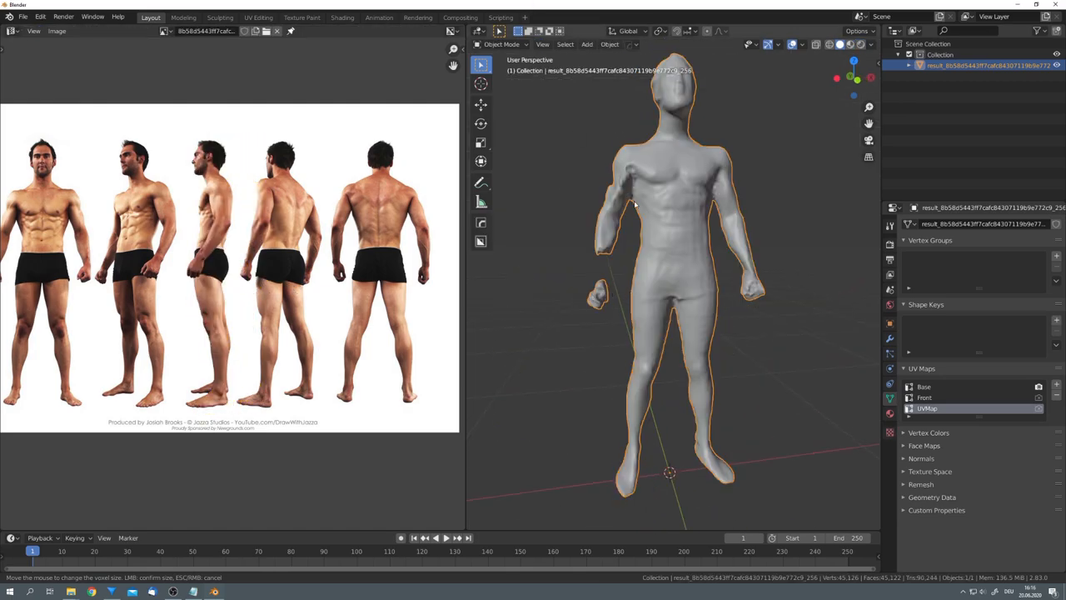
In Texture Paint, create a new blank image on the material's Image Texture node.
click(302, 16)
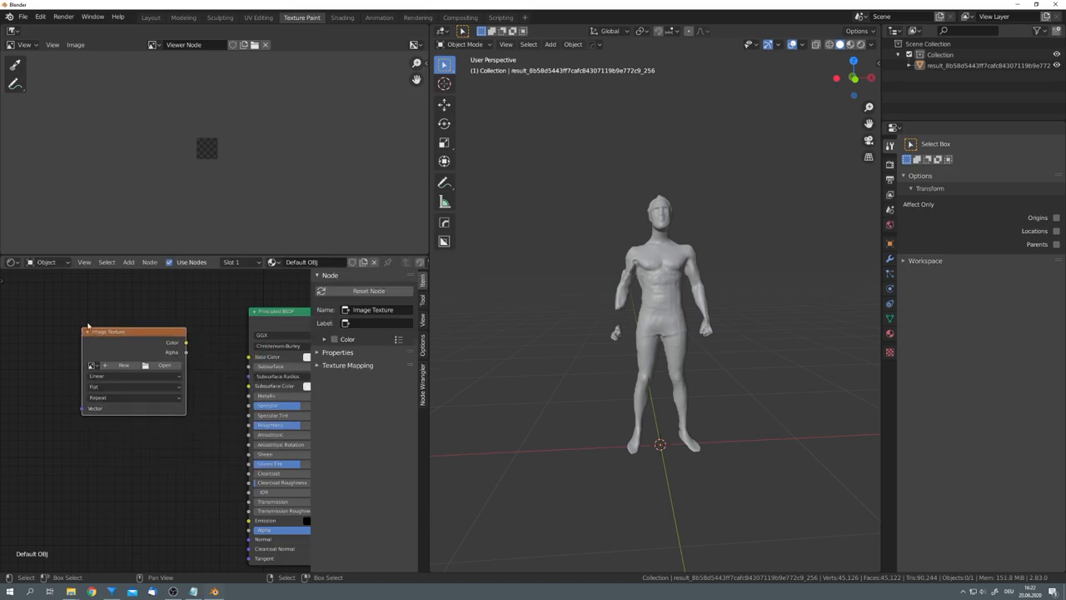
click(123, 365)
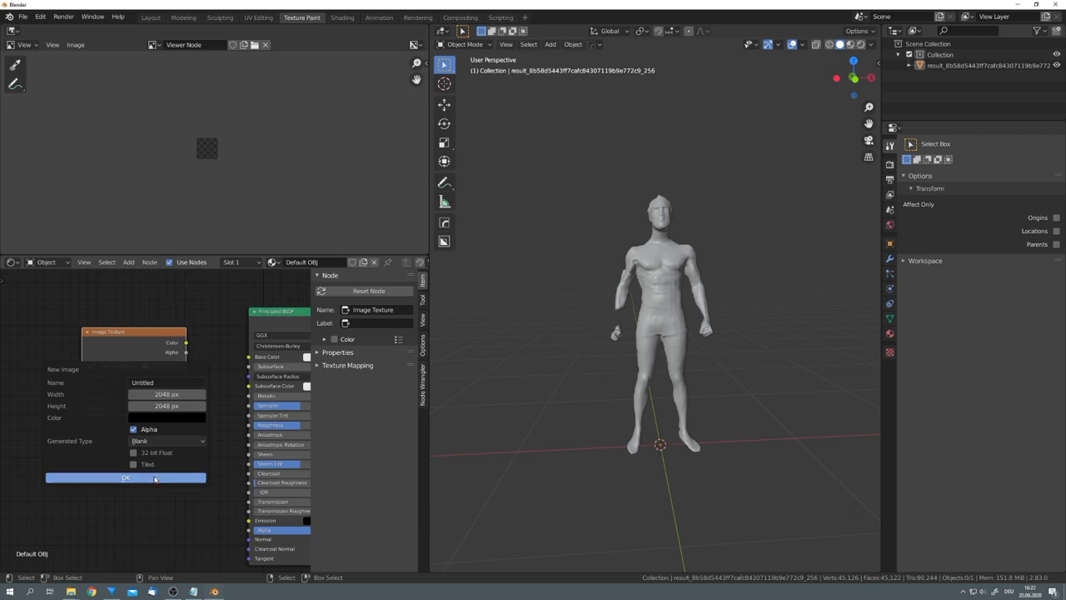
click(125, 476)
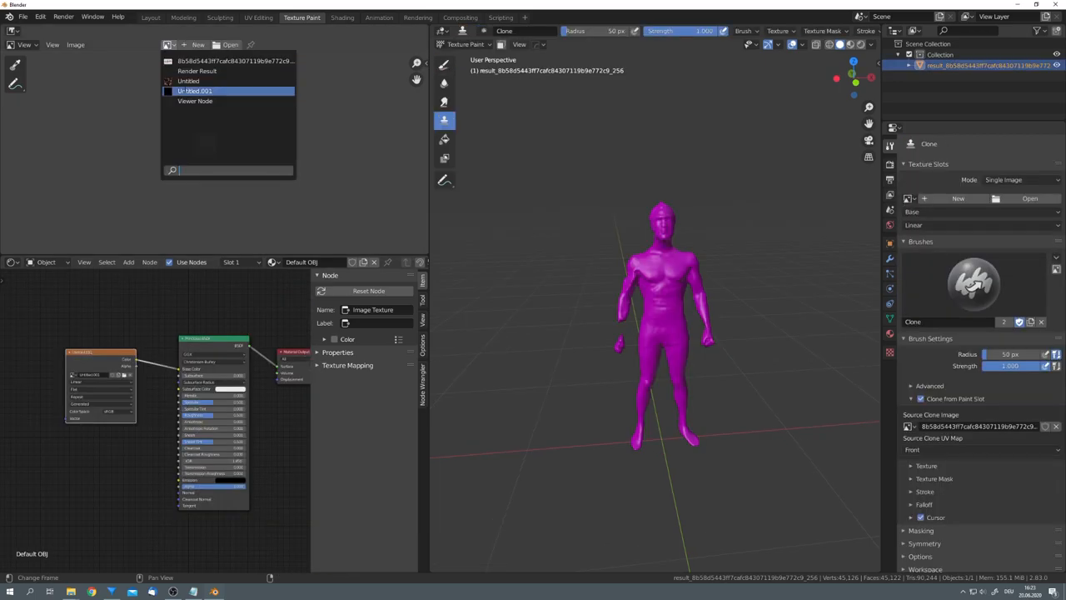
Make Untitled.001 the paint texture and set the clone brush to sample another UV map.
click(194, 90)
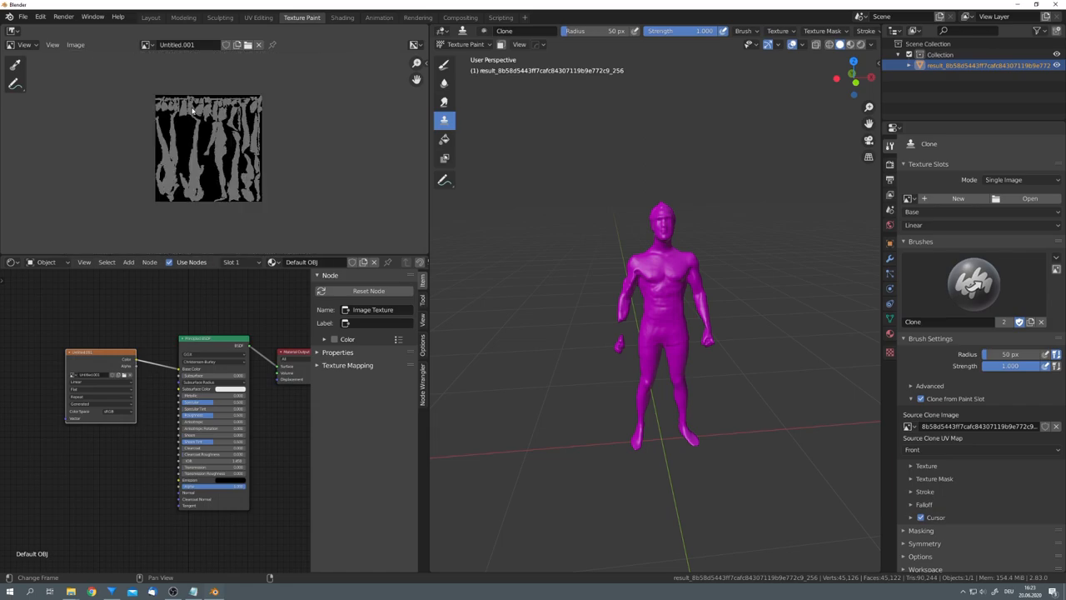
mouse_move(445, 122)
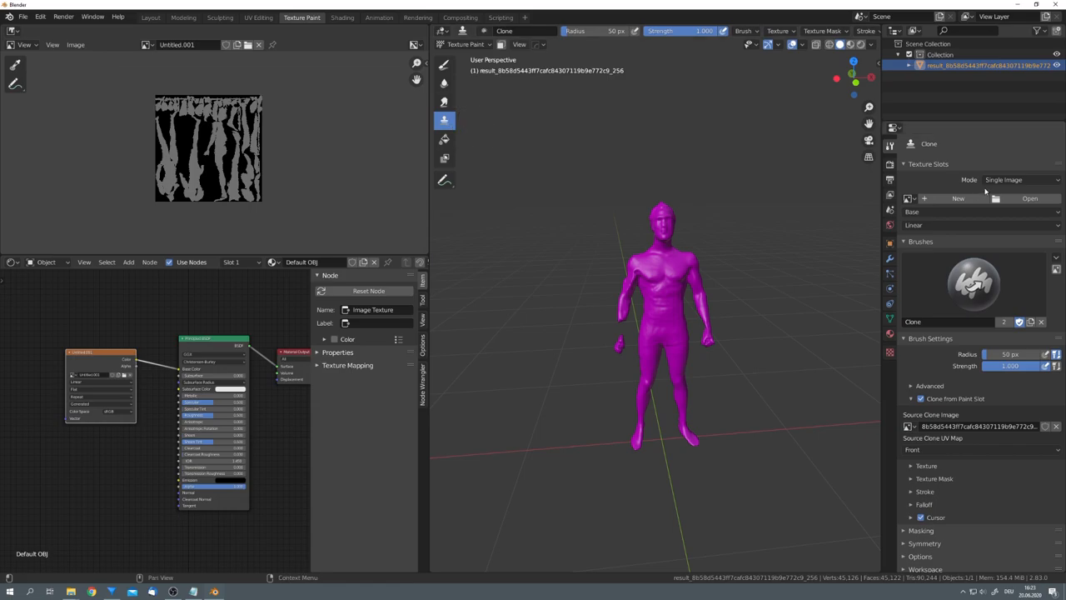
mouse_move(943, 190)
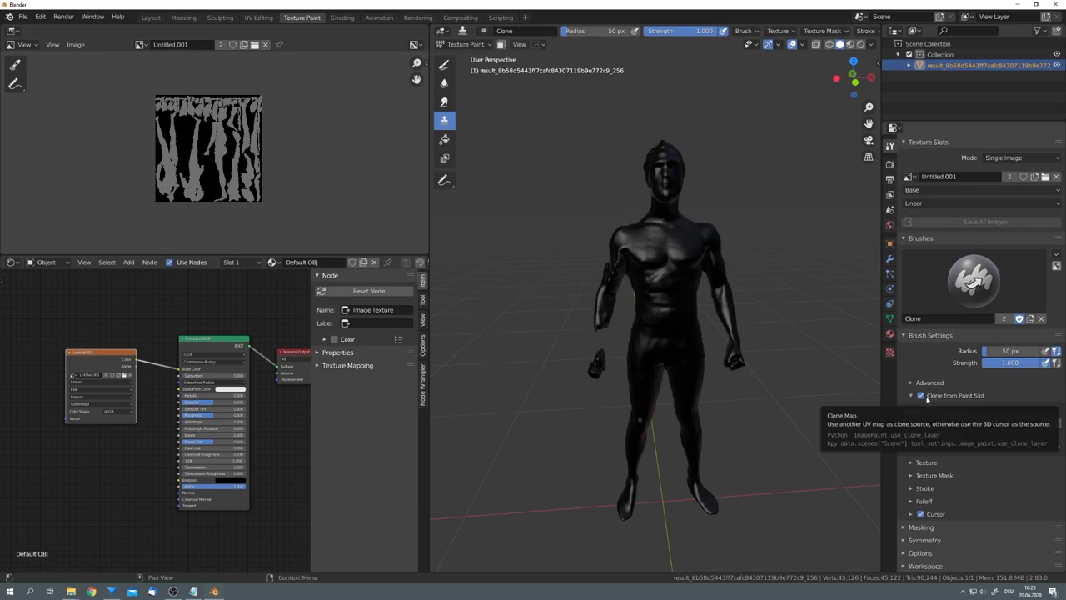
click(921, 394)
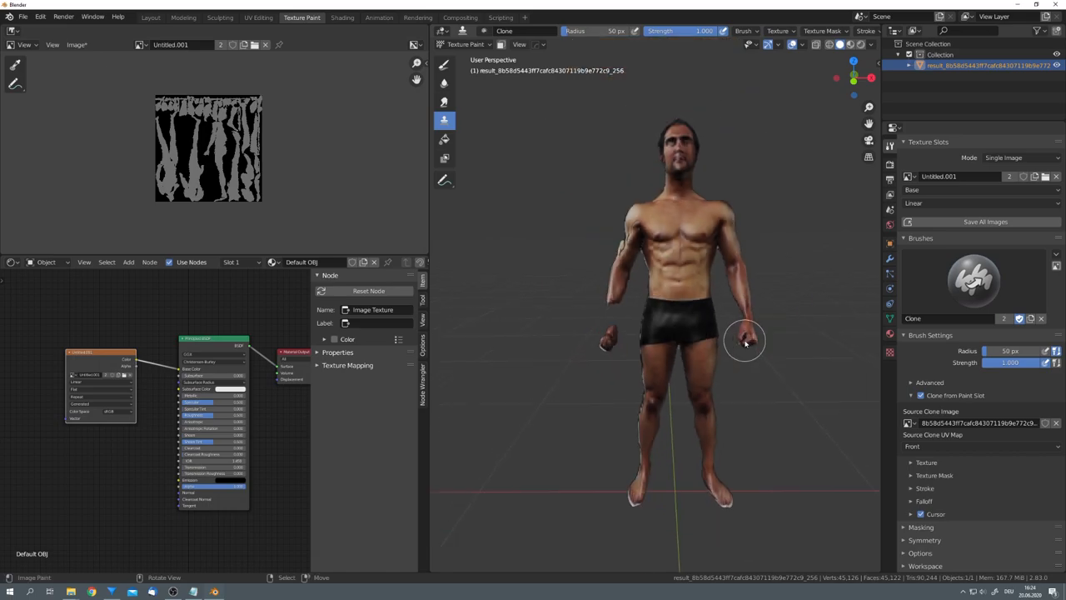
Clone-paint the photo detail onto the body so skin, face and shorts appear.
click(981, 446)
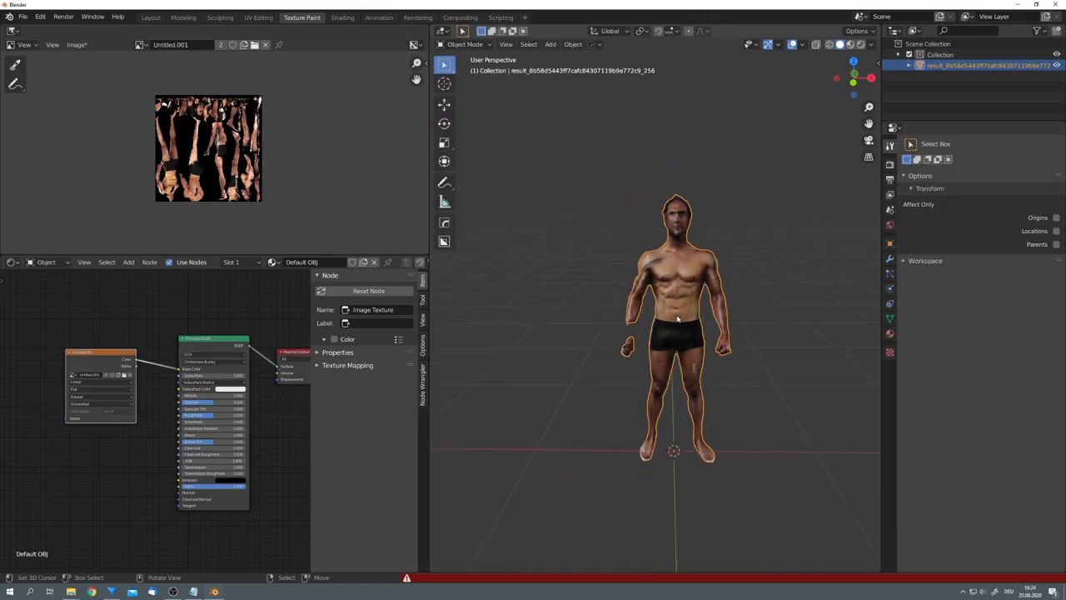
Return to Object Mode, export the body as a Wavefront OBJ and begin uploading it to Mixamo.
click(77, 44)
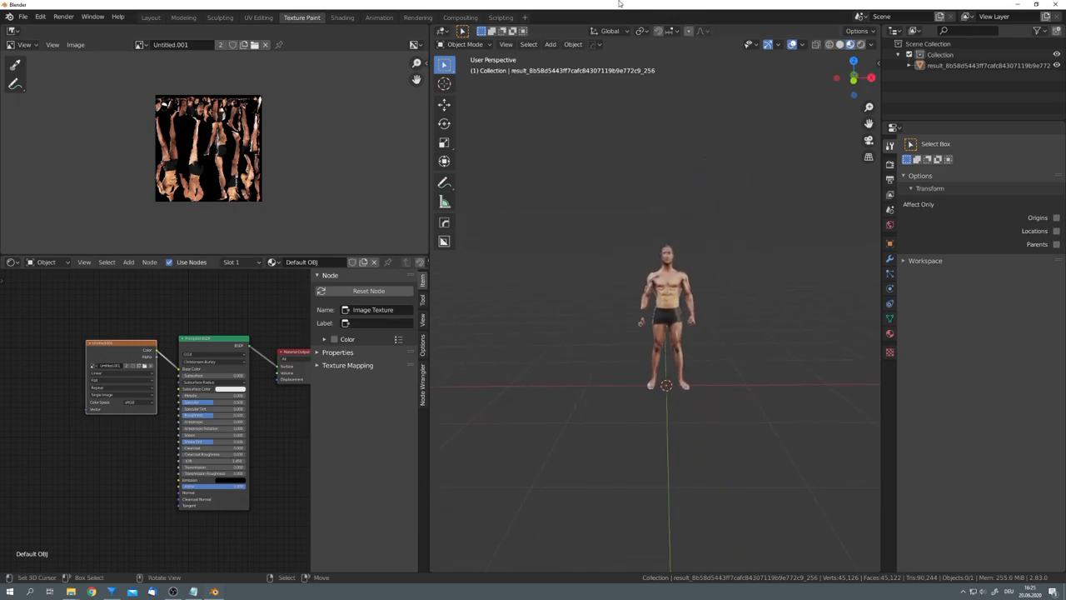
click(667, 317)
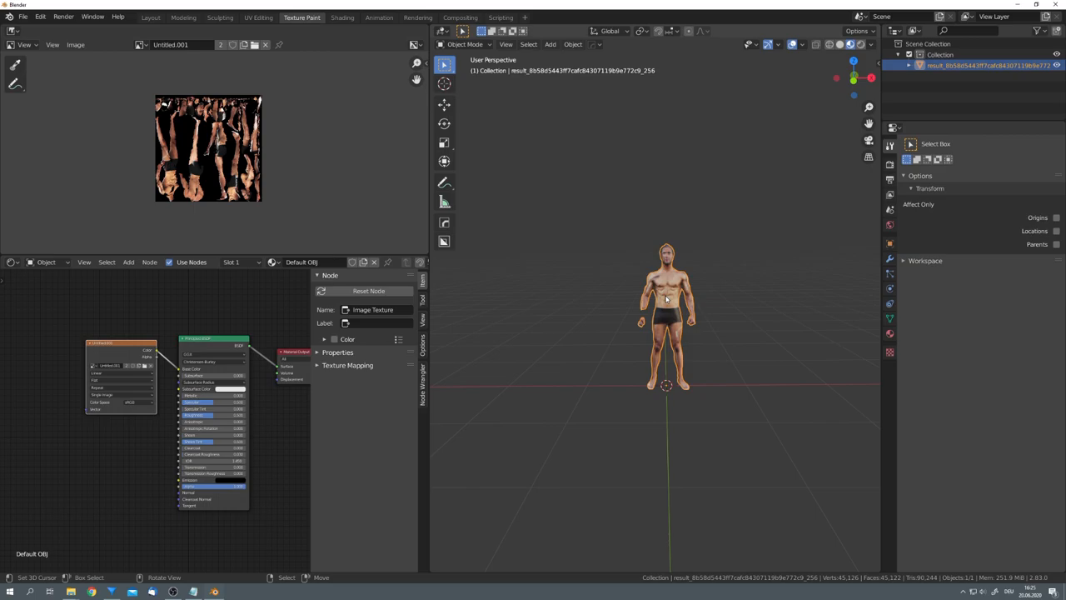
click(22, 17)
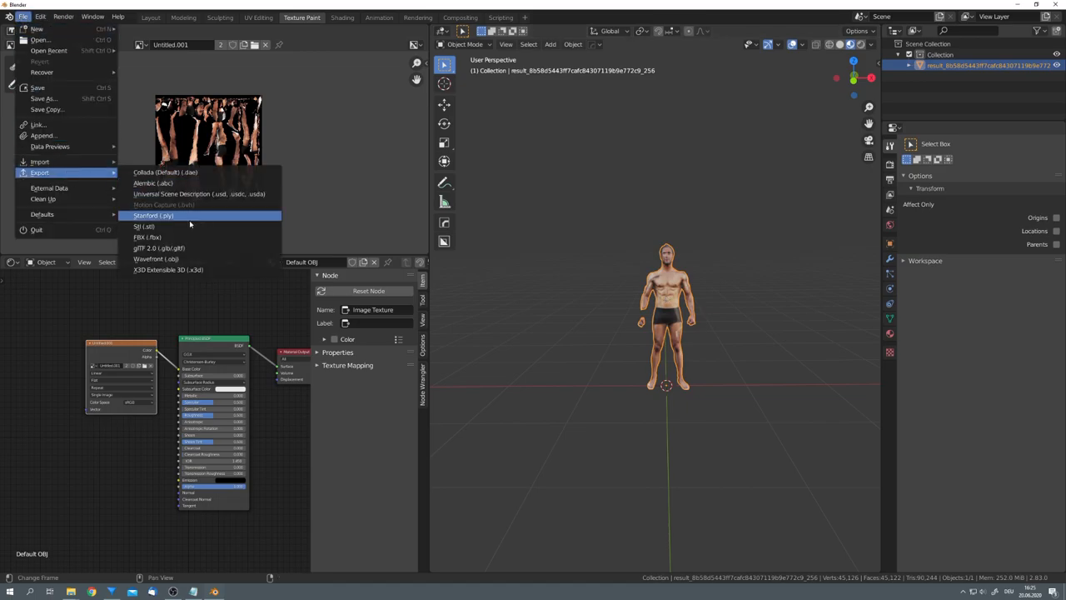
click(147, 237)
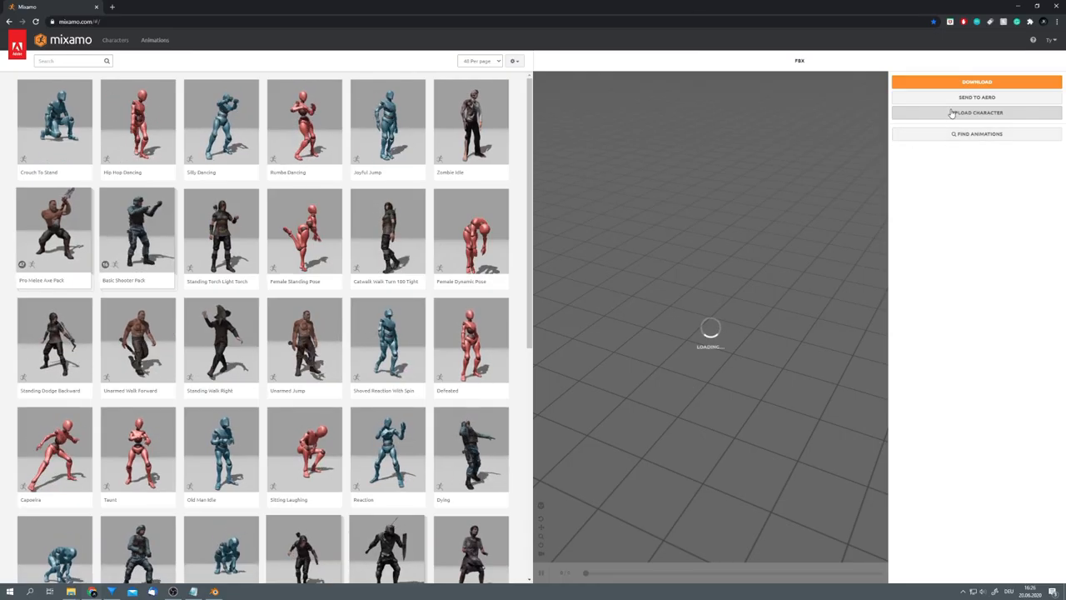
click(976, 113)
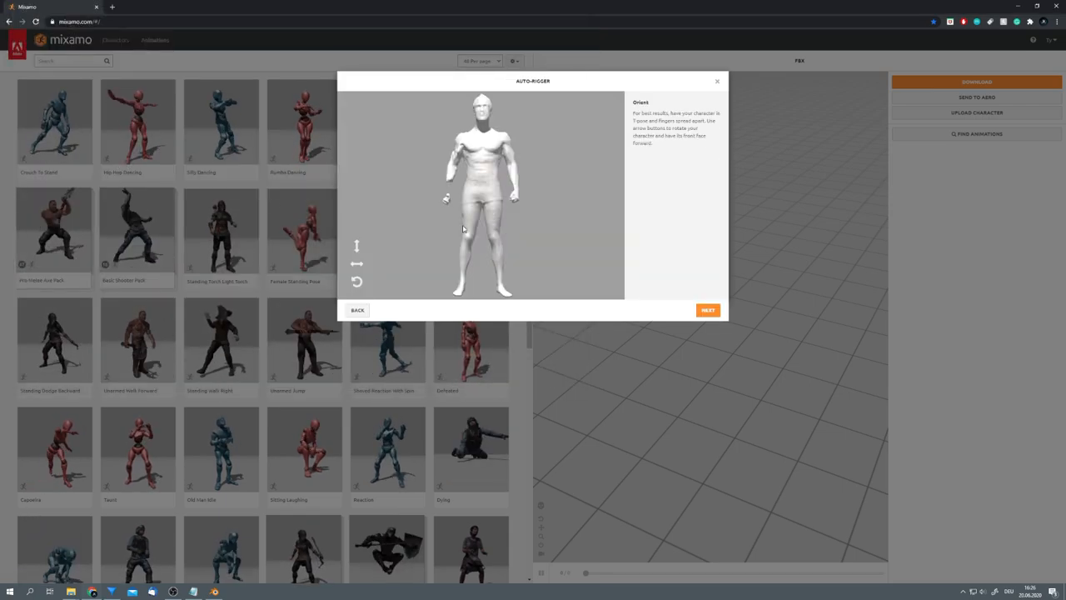
Accept the orientation, disable Use Symmetry, place the joint markers and run auto-rigging.
click(706, 309)
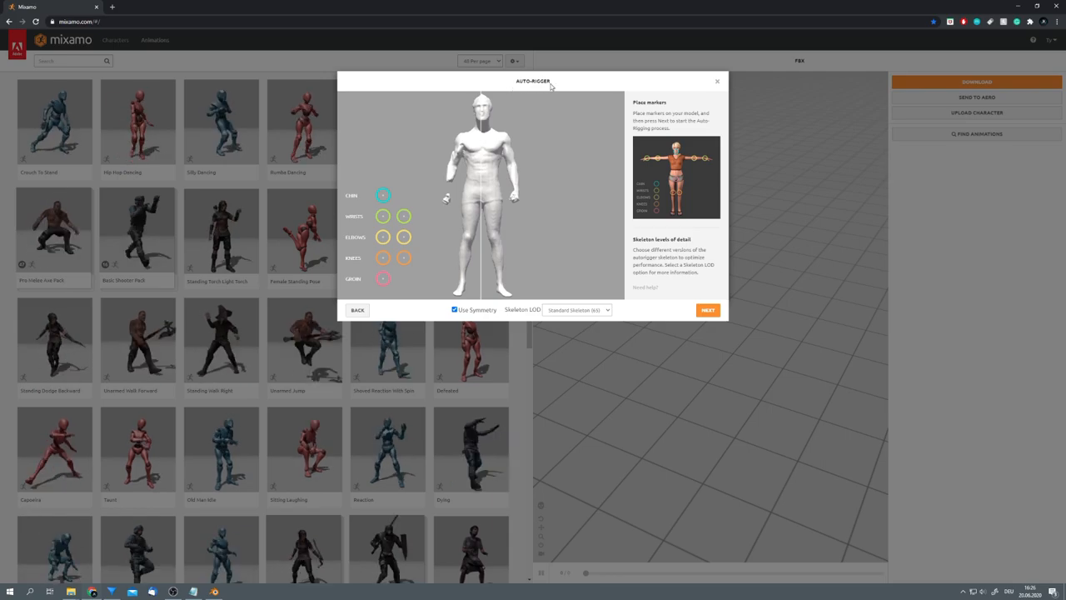
click(455, 308)
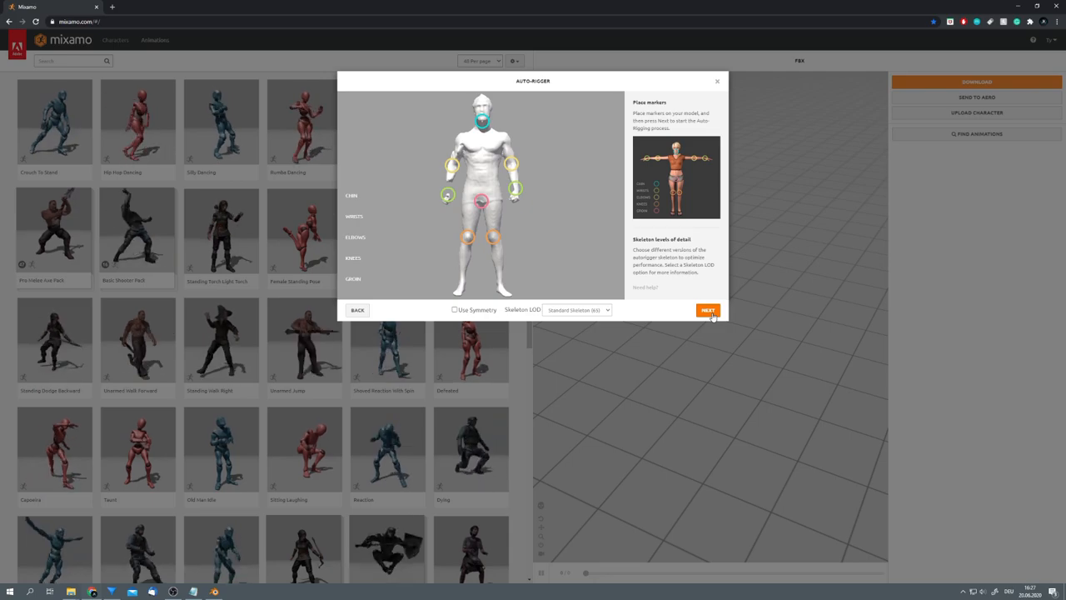
click(706, 310)
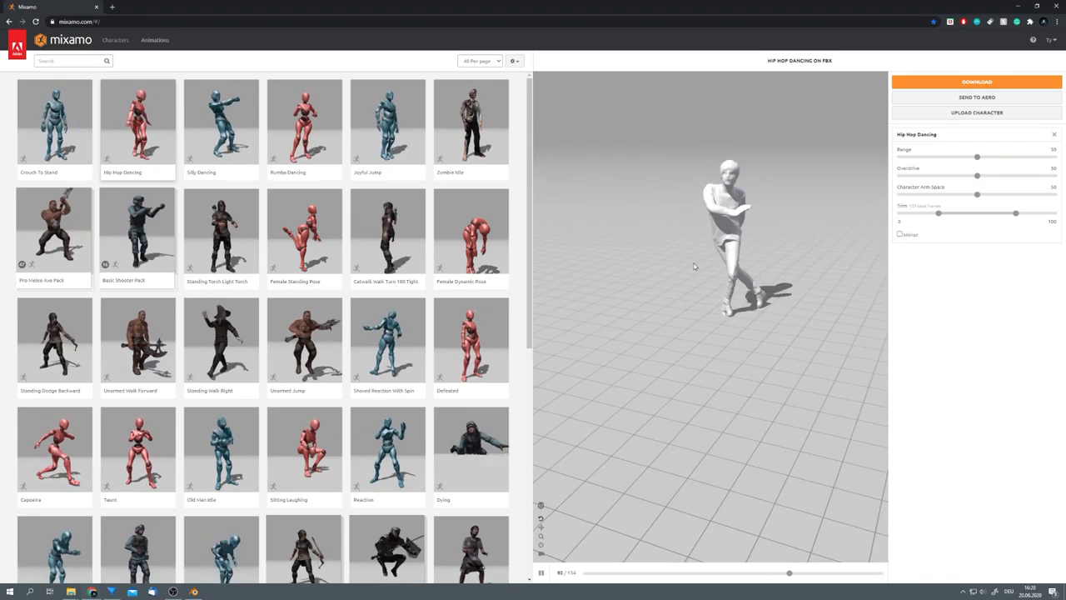
Apply Sitting Laughing to the rigged character and download it with the default settings.
click(470, 341)
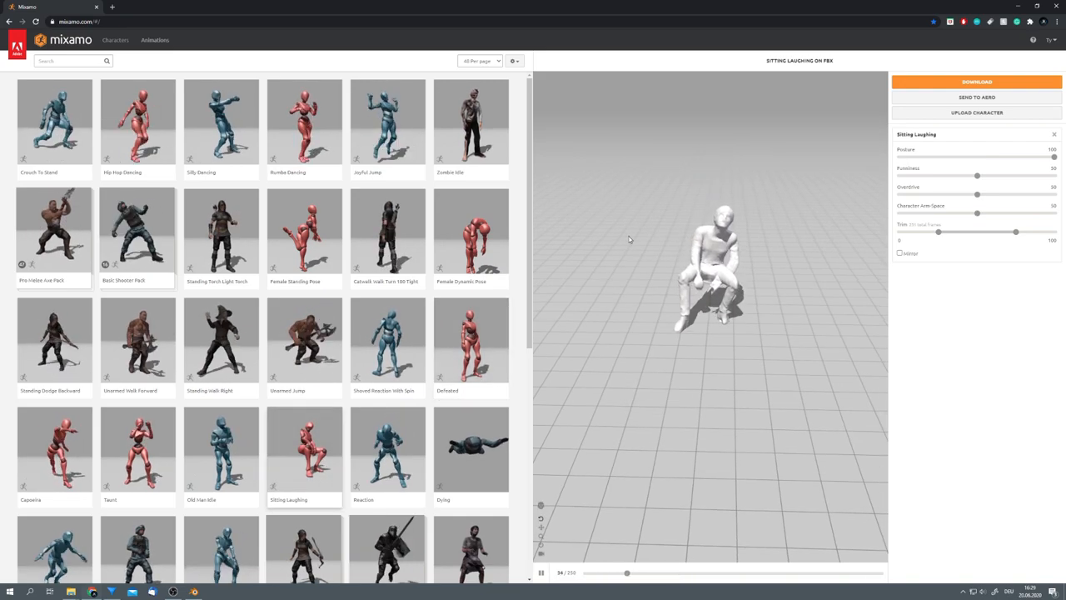
click(976, 81)
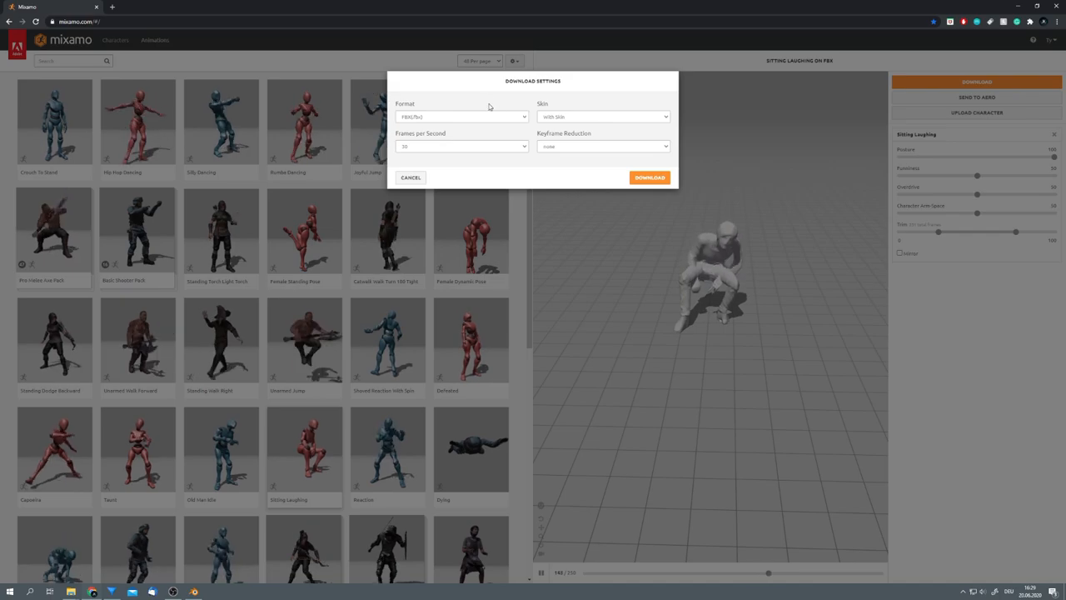
click(410, 176)
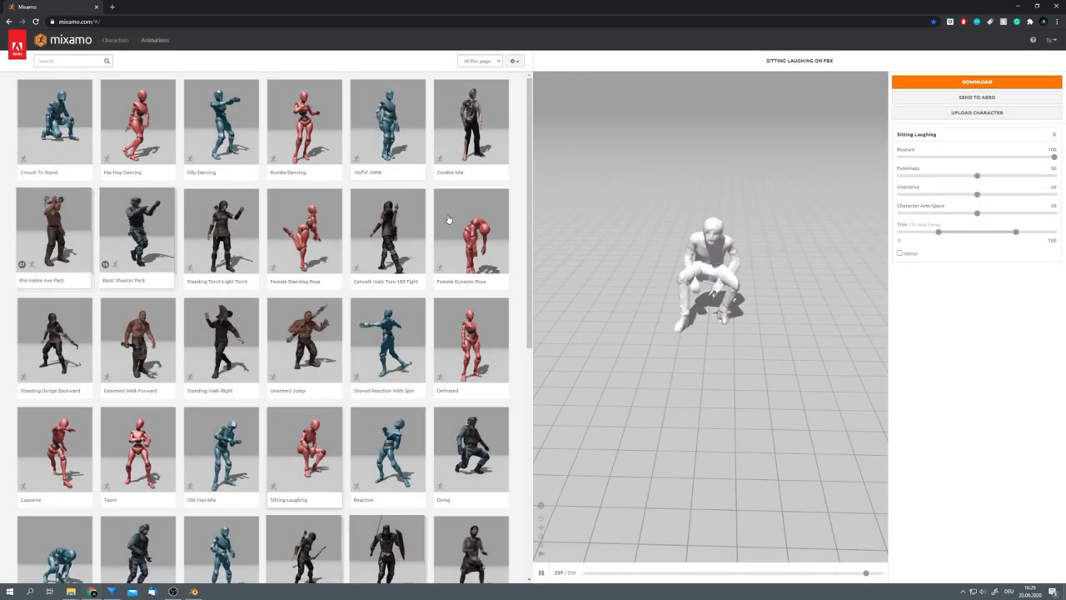